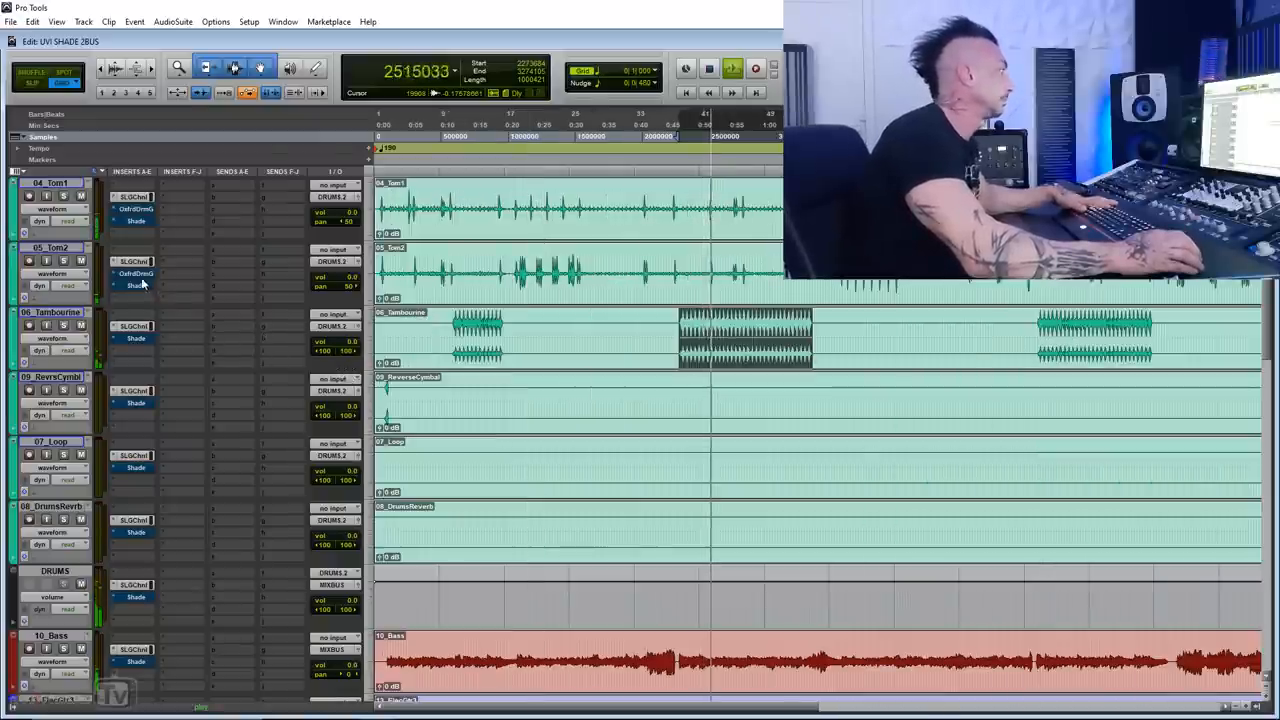
Step: Open and close the SSL channel strips on the KickTrigger and Snare tracks
{"action": "right_click", "coordinate": [135, 273]}
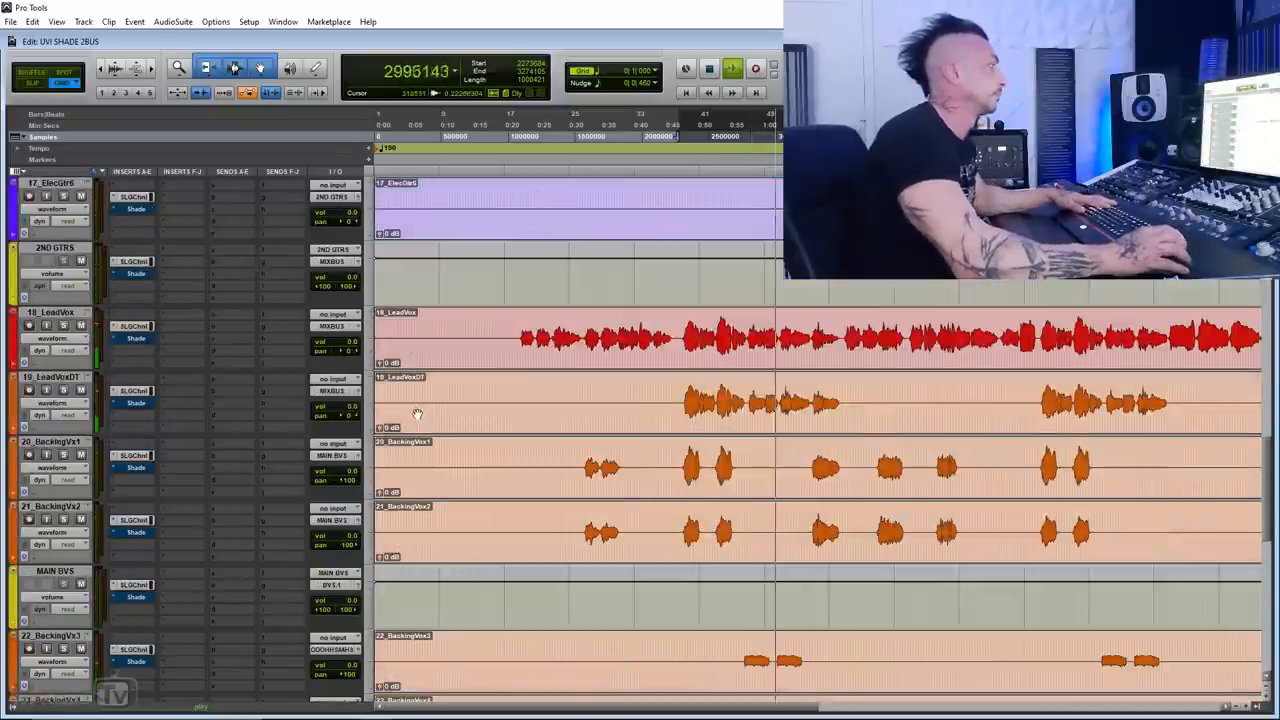
{"action": "scroll", "scroll_direction": "down", "scroll_amount": 3}
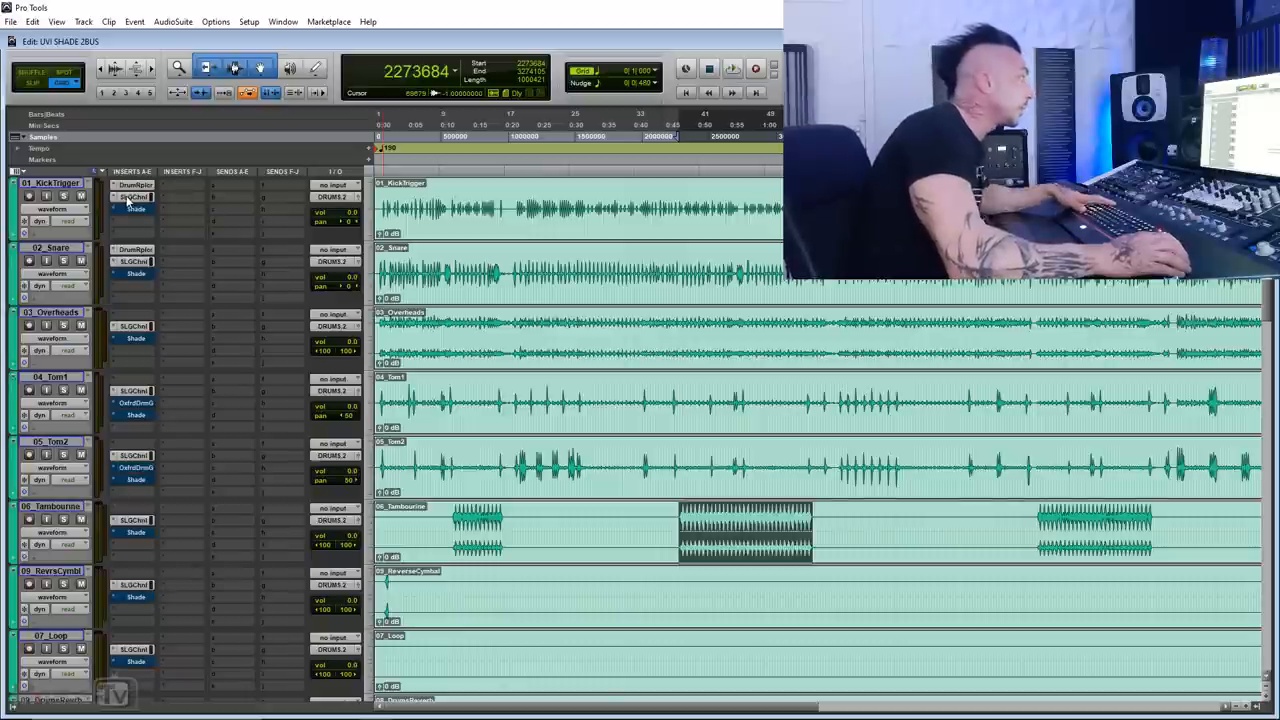
{"action": "left_click", "coordinate": [135, 196]}
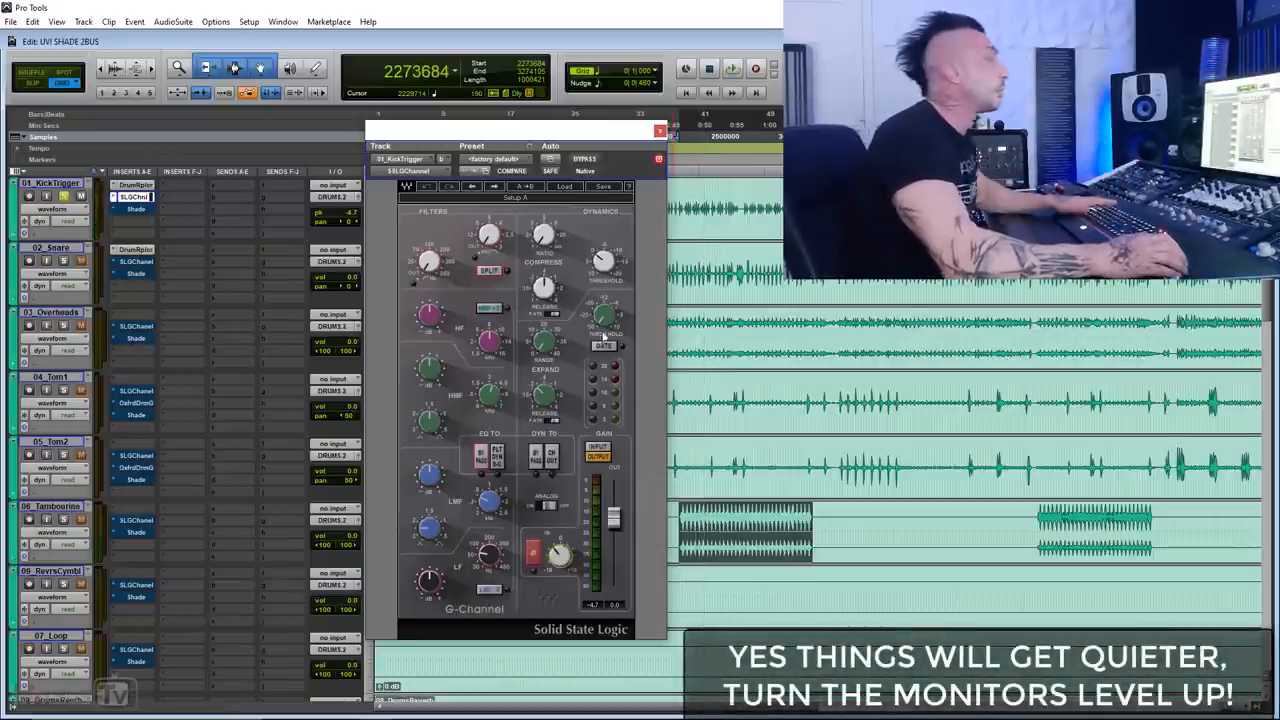
{"action": "left_click", "coordinate": [655, 131]}
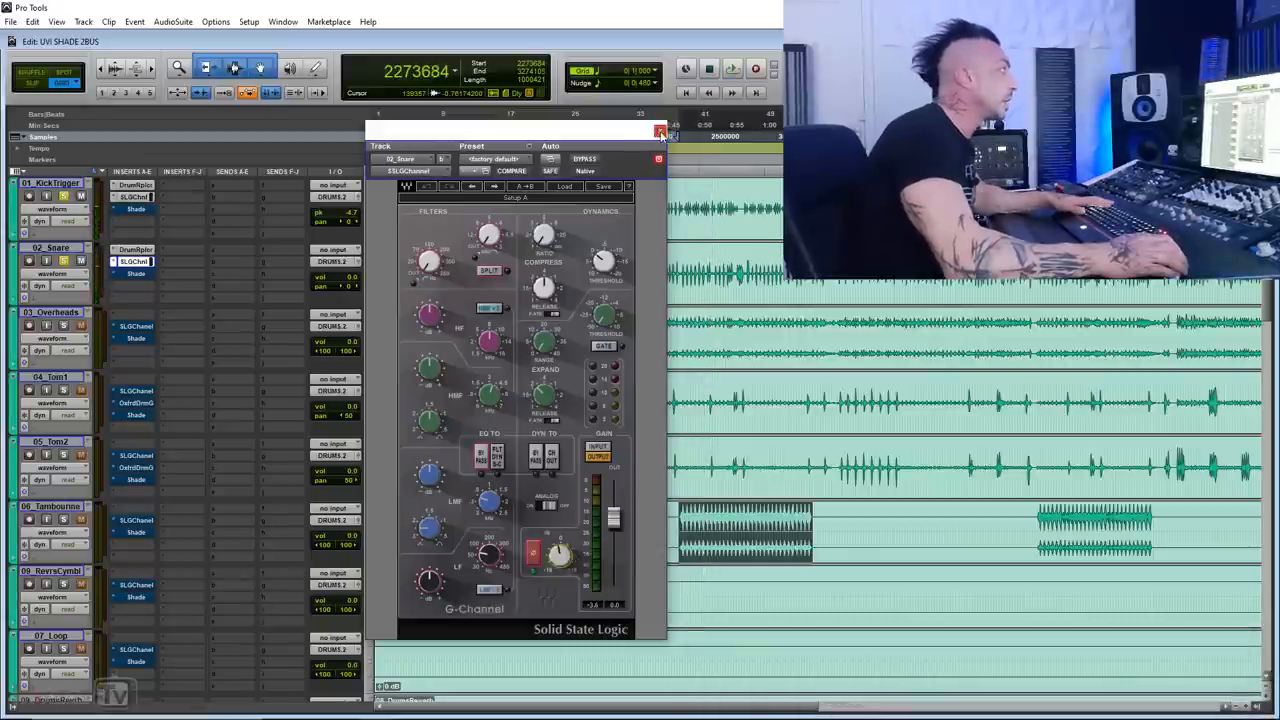
{"action": "left_click", "coordinate": [658, 133]}
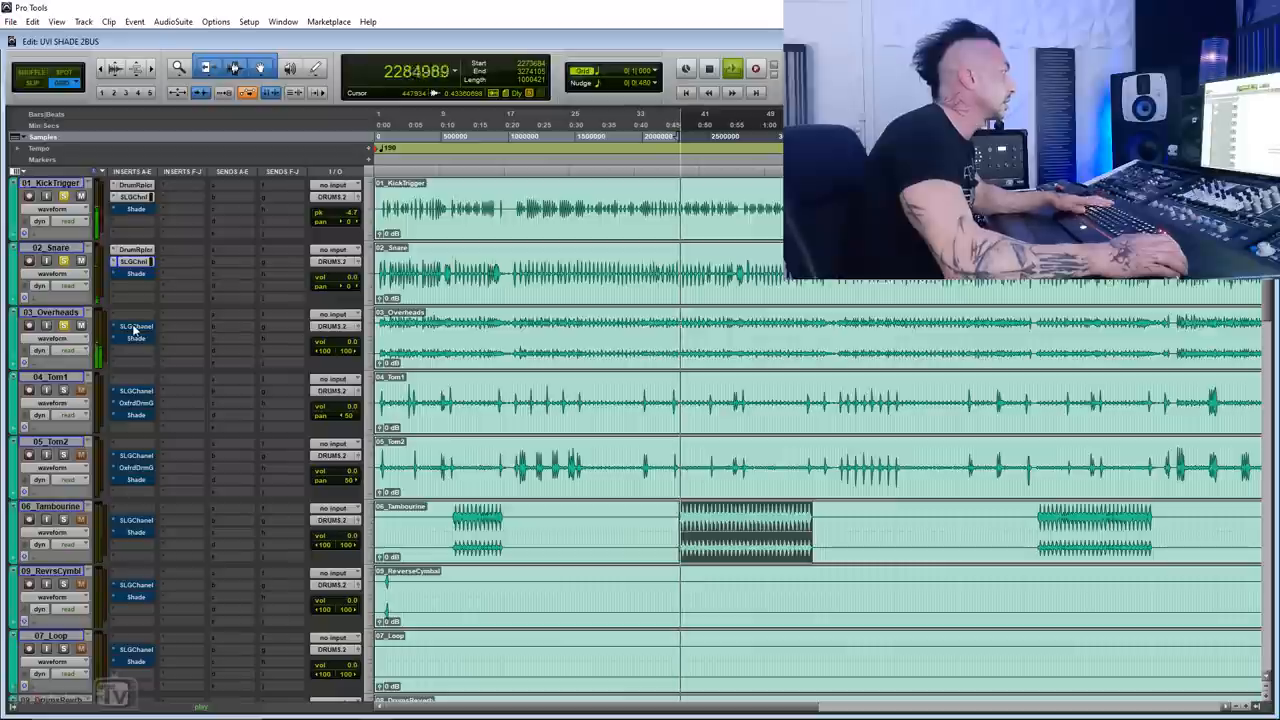
Step: Open the Overheads, Tom1 and Tambourine SSL channel strips, then close the window
{"action": "left_click", "coordinate": [132, 325]}
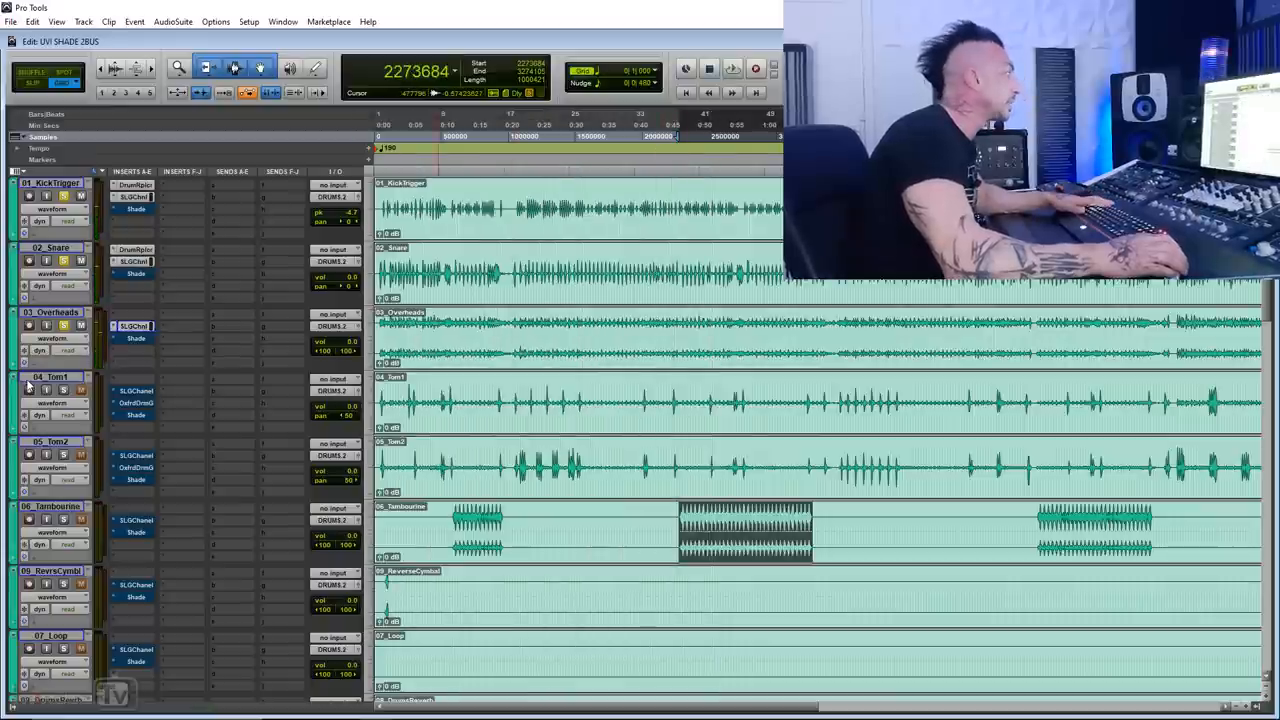
{"action": "left_click", "coordinate": [133, 389]}
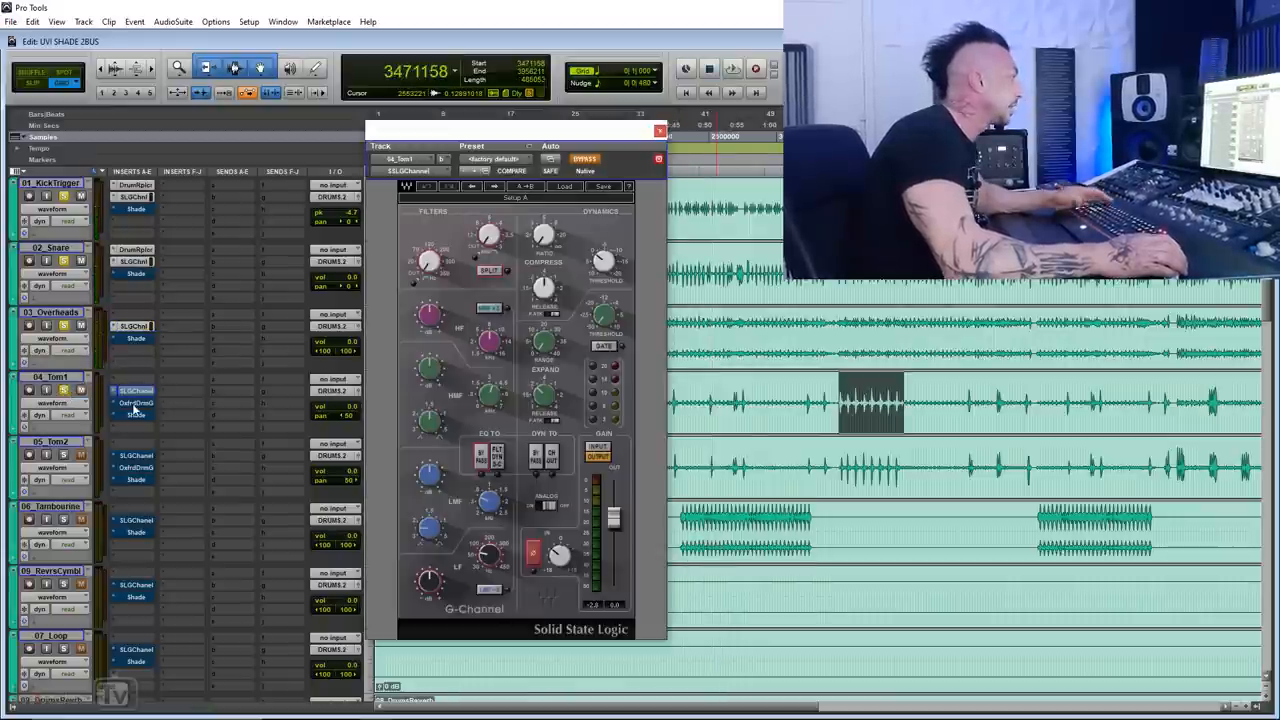
{"action": "left_click", "coordinate": [729, 64]}
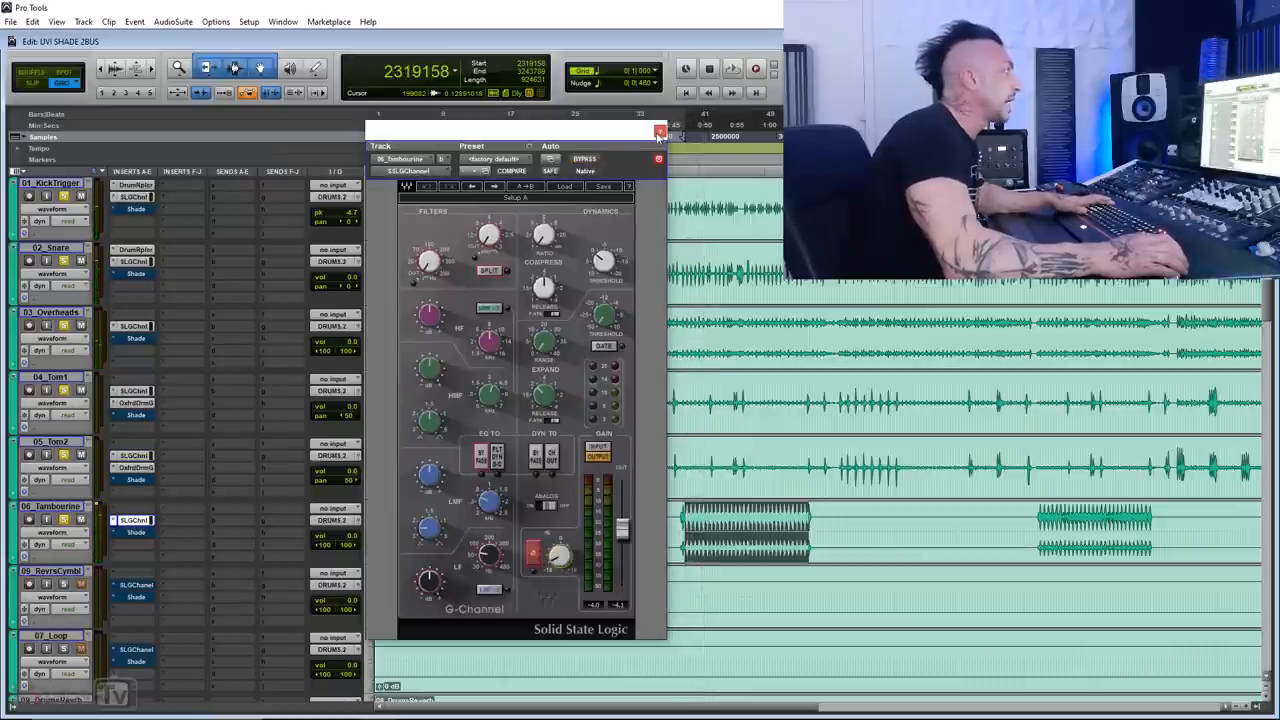
{"action": "left_click", "coordinate": [659, 131]}
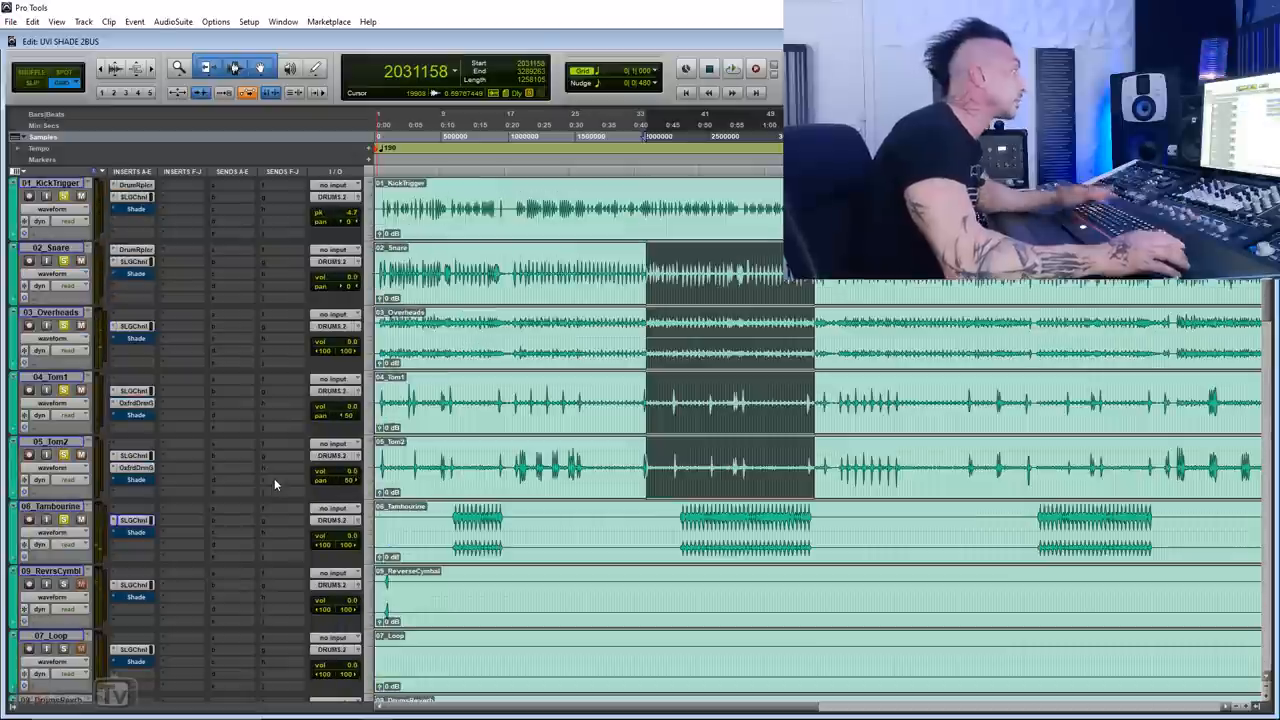
Step: Scroll down to 09_RevrsCymbl and open its SLGChnl G-Channel window
{"action": "scroll", "scroll_direction": "down", "scroll_amount": 3}
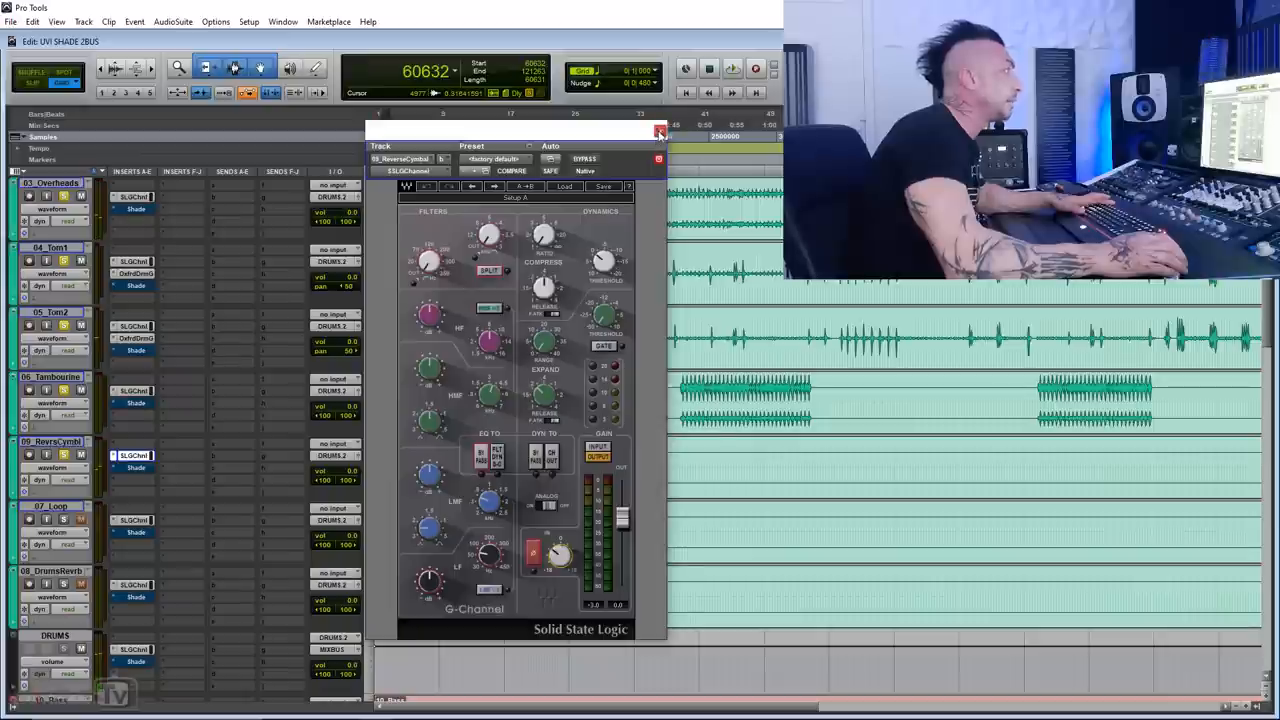
Step: Close the reverse cymbal strip, then open and close the 07_Loop and DrumsRevrb strips
{"action": "left_click", "coordinate": [657, 131]}
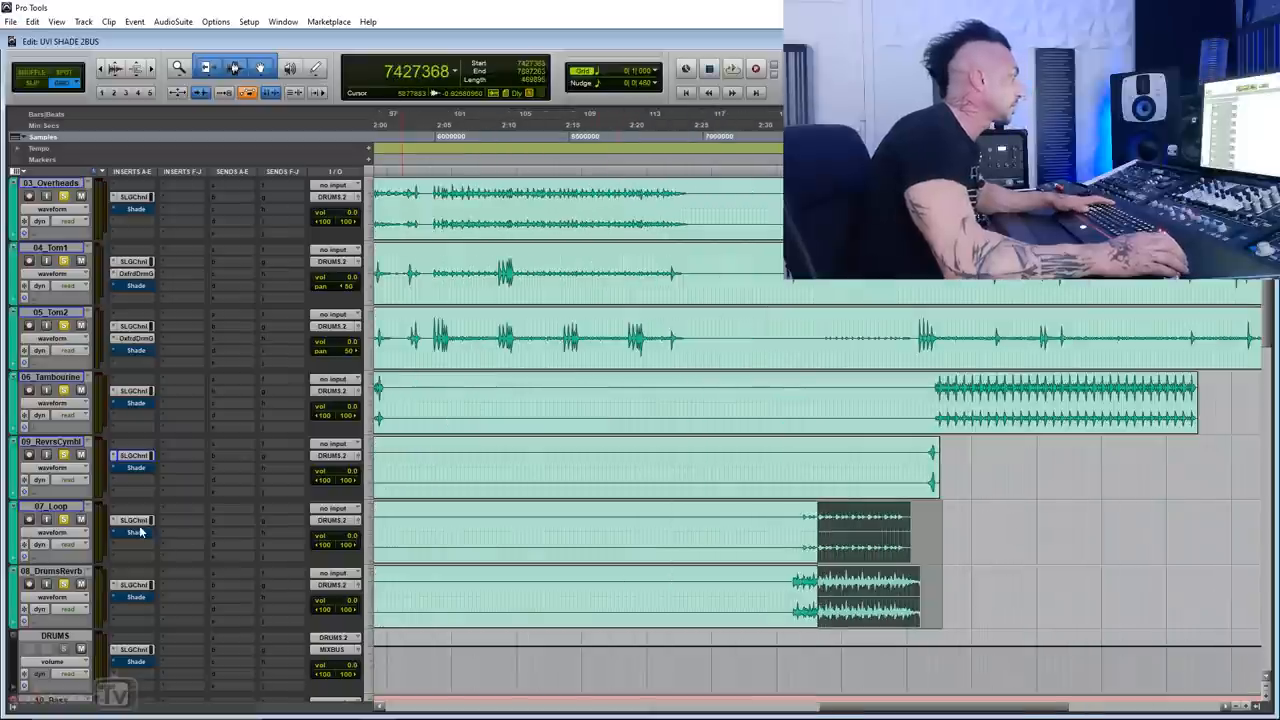
{"action": "left_click", "coordinate": [133, 520]}
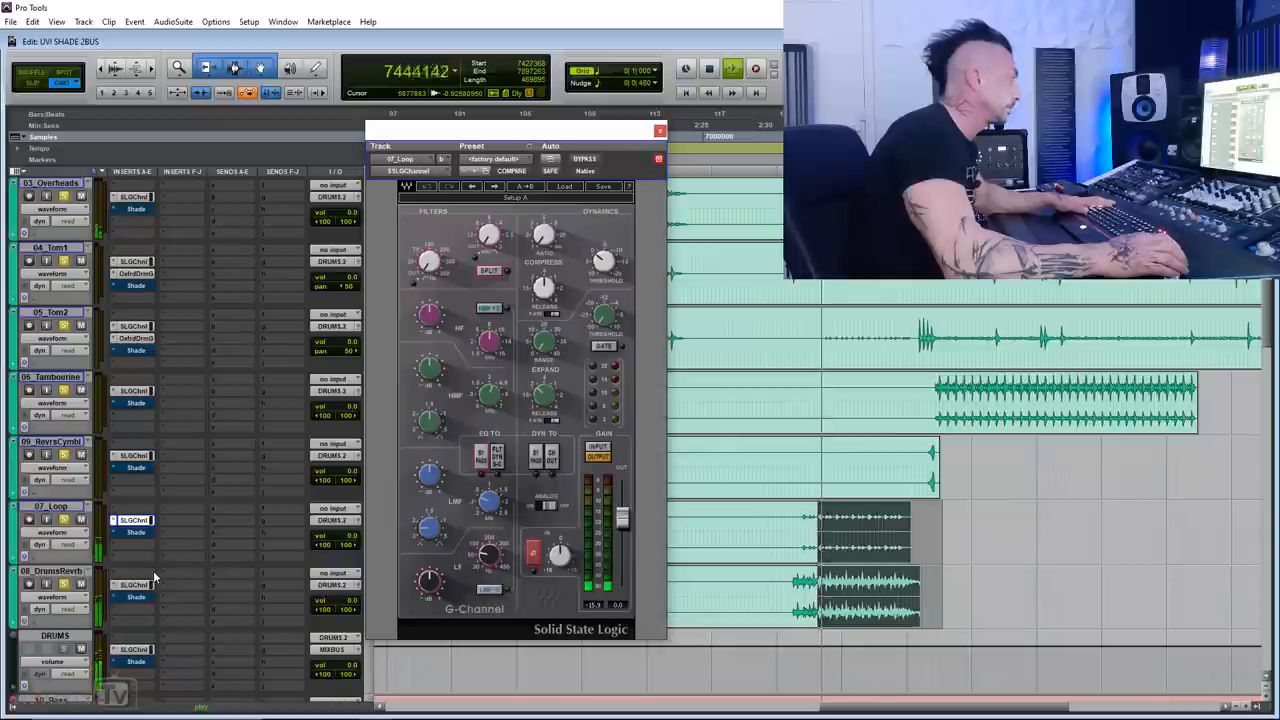
{"action": "right_click", "coordinate": [135, 597]}
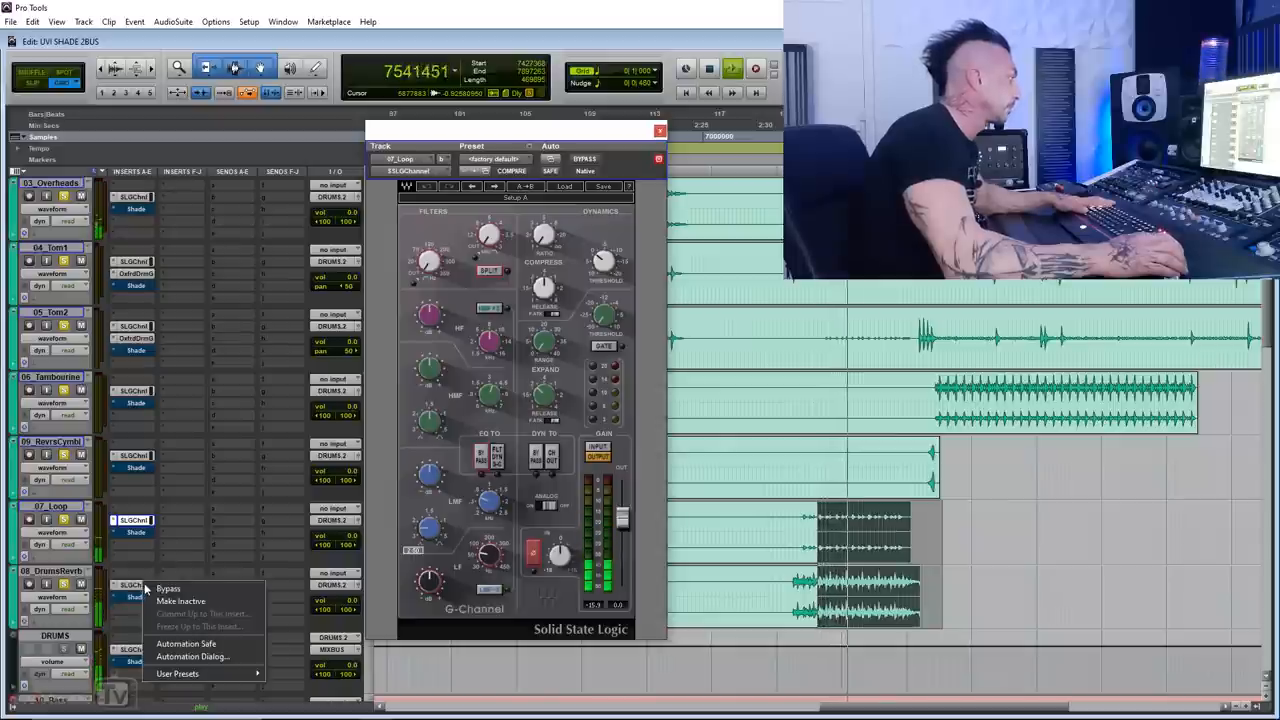
{"action": "left_click", "coordinate": [130, 586]}
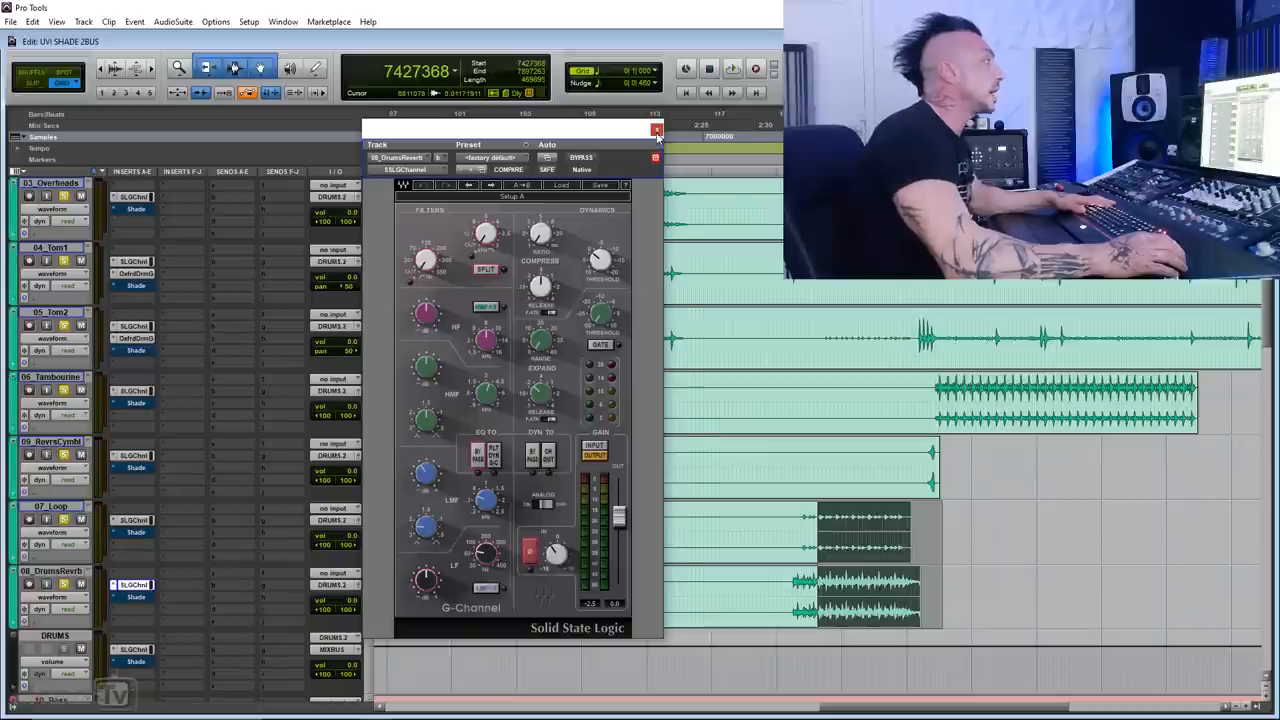
{"action": "left_click", "coordinate": [655, 133]}
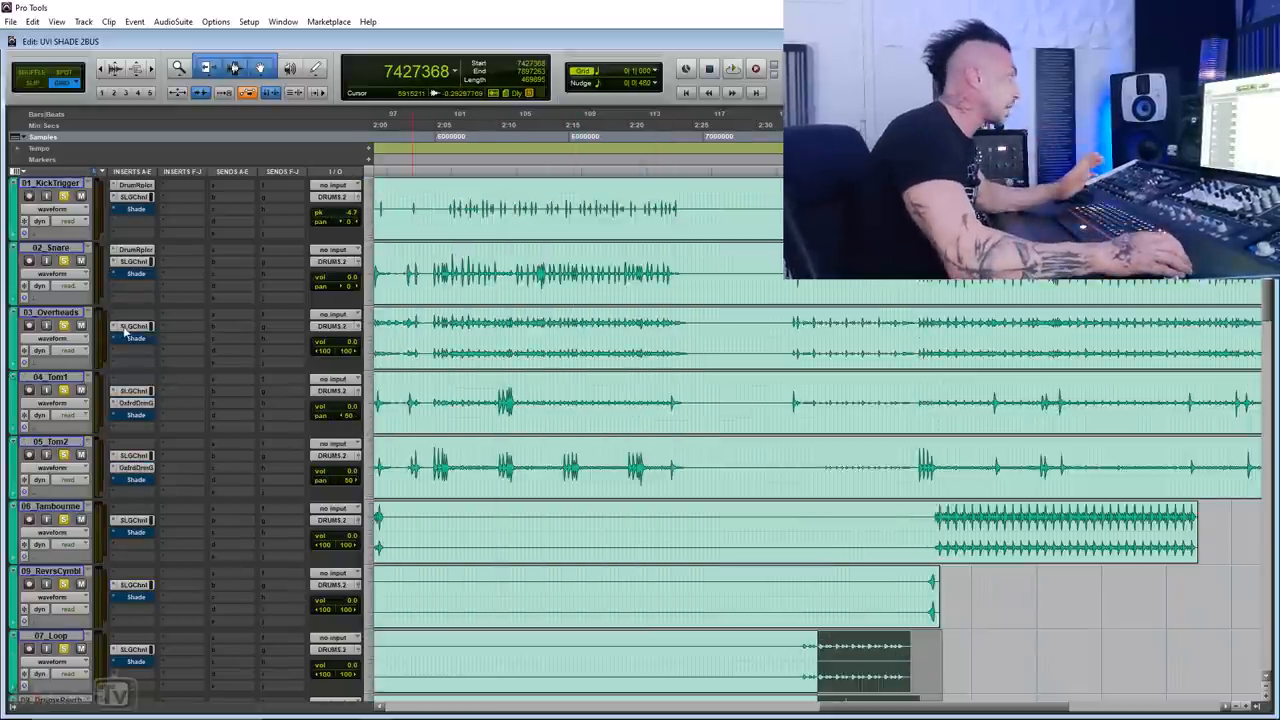
Step: Reopen and close the Overheads SSL strip, then open the DRUMS aux SLGChnl insert
{"action": "left_click", "coordinate": [135, 325]}
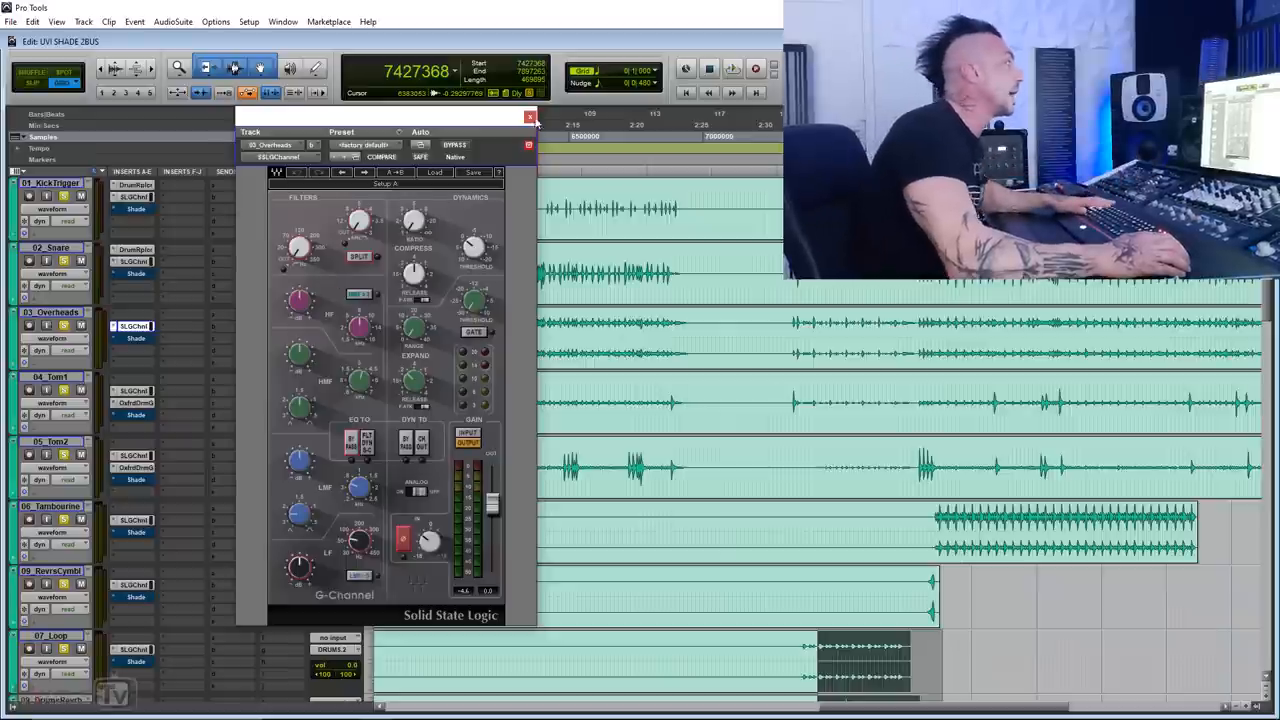
{"action": "left_click", "coordinate": [529, 116]}
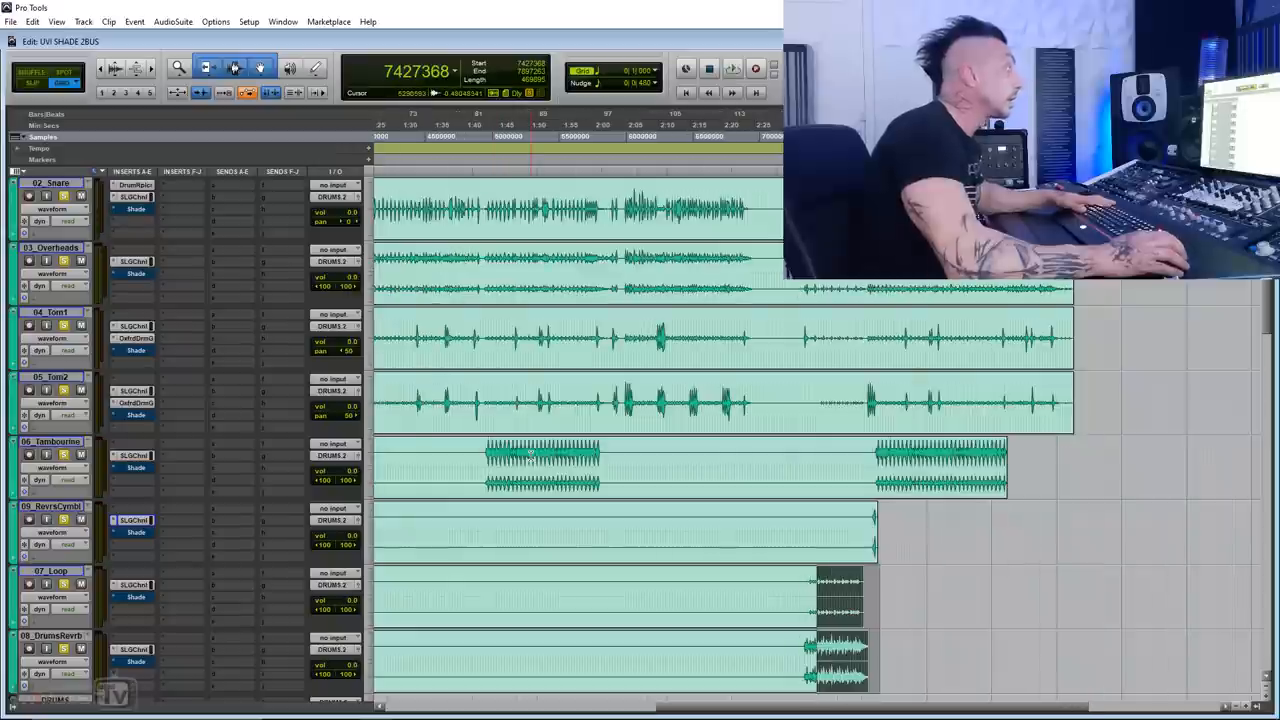
{"action": "scroll", "scroll_direction": "down", "scroll_amount": 3}
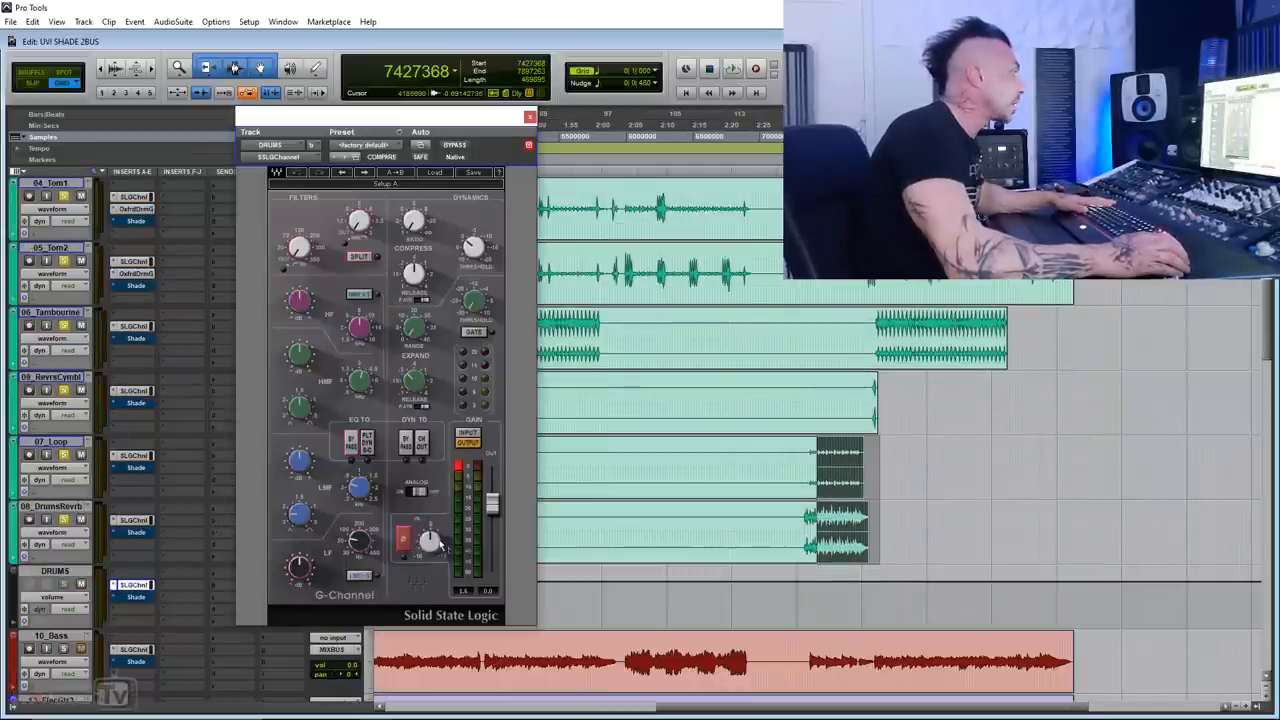
{"action": "left_click", "coordinate": [527, 118]}
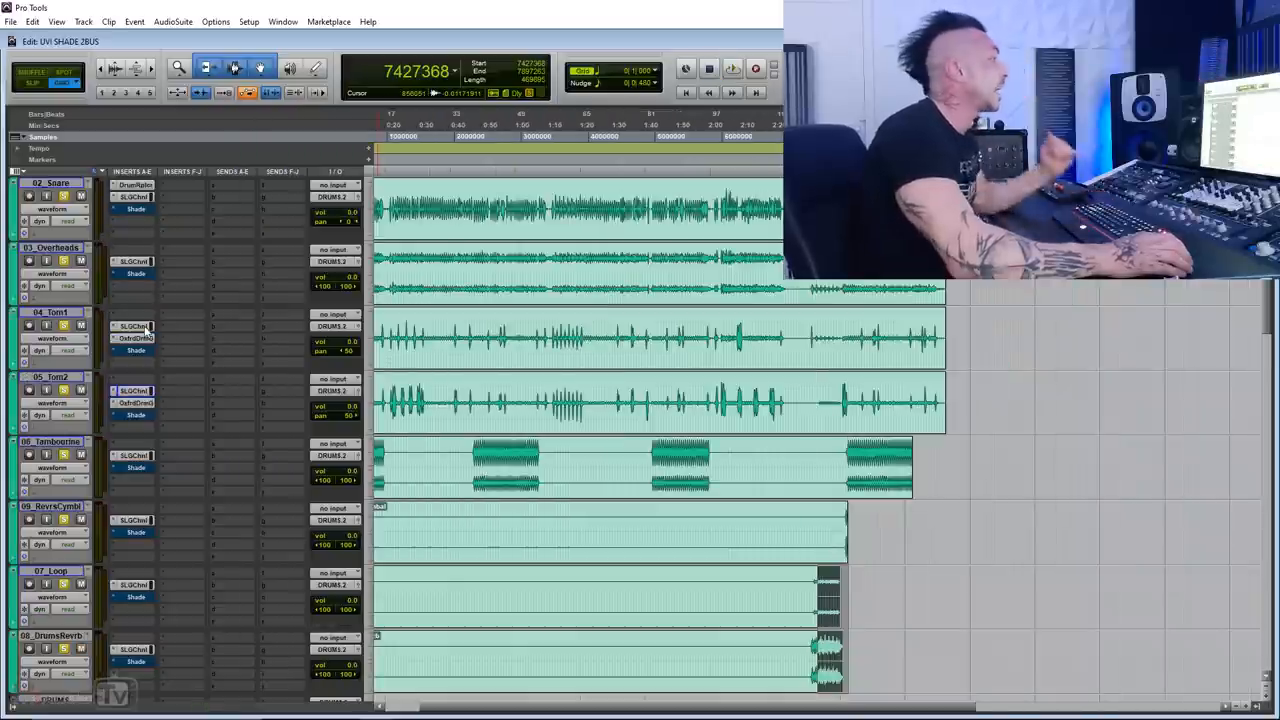
Step: Open the 04_Tom1 G-Channel and lower its output level
{"action": "left_click", "coordinate": [133, 325]}
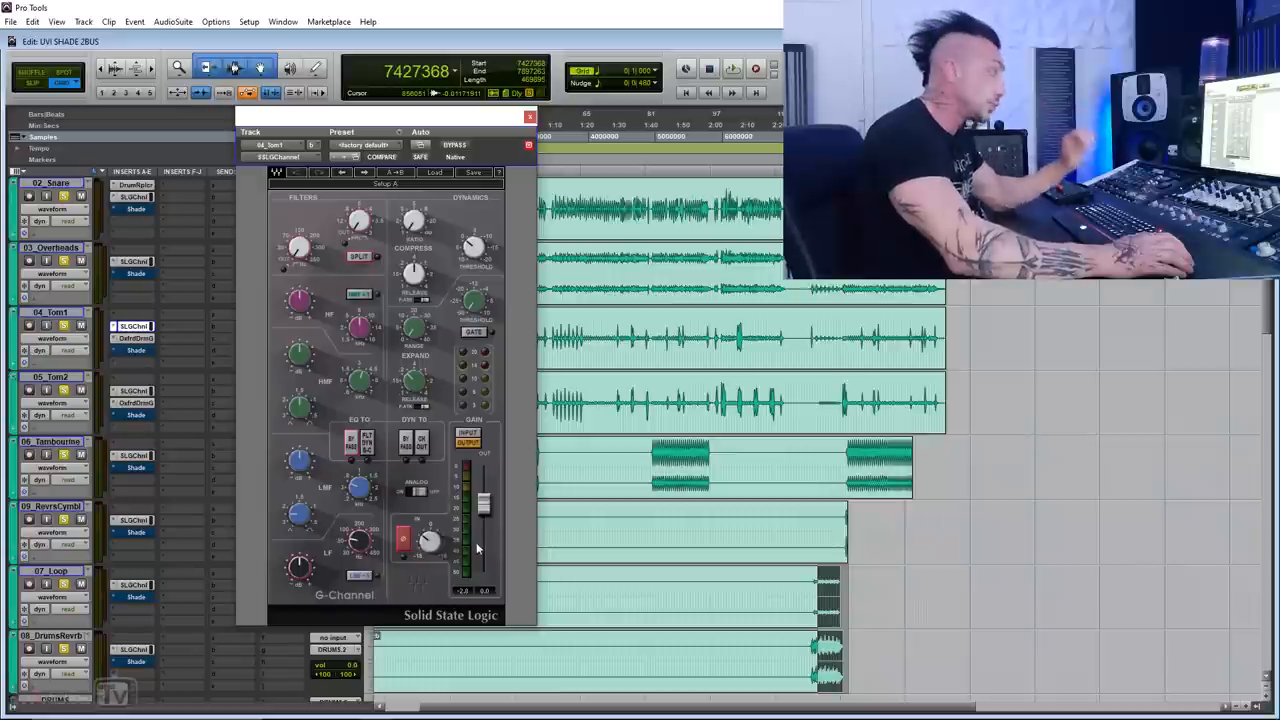
{"action": "left_click", "coordinate": [524, 118]}
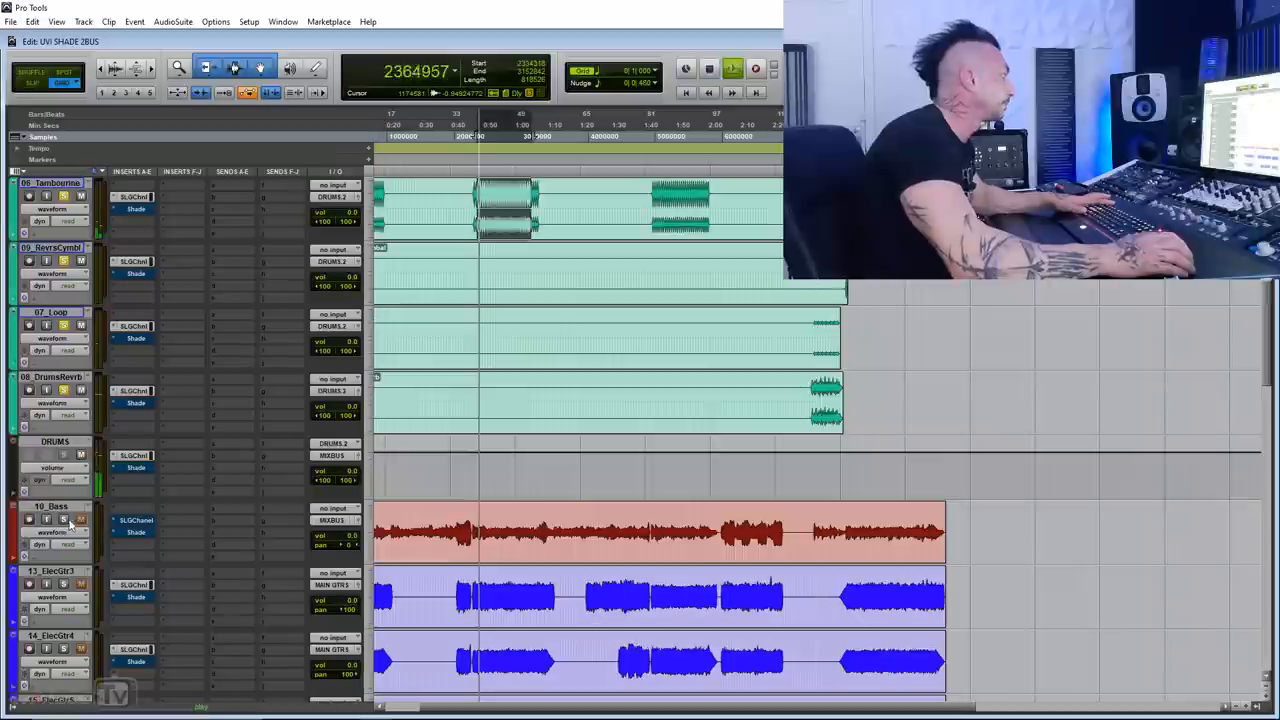
Step: Open the 10_Bass SLGChannel insert and adjust its output gain
{"action": "scroll", "scroll_direction": "down", "scroll_amount": 3}
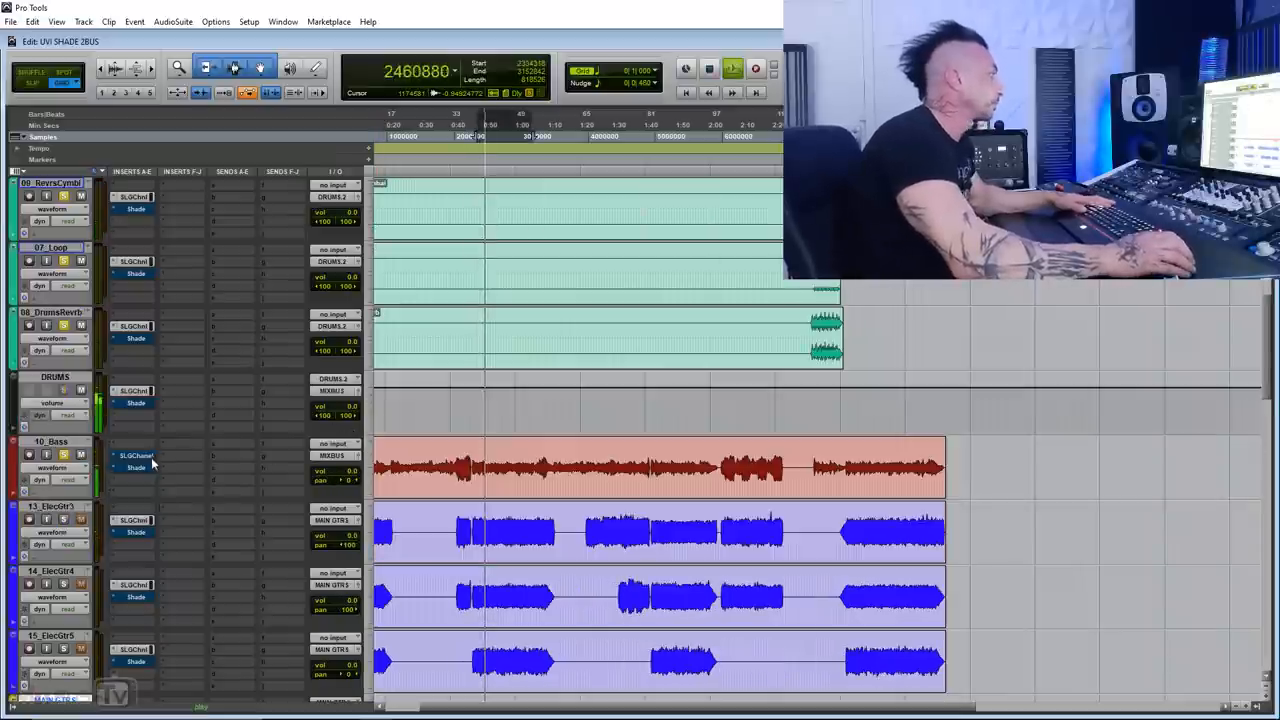
{"action": "left_click", "coordinate": [133, 455]}
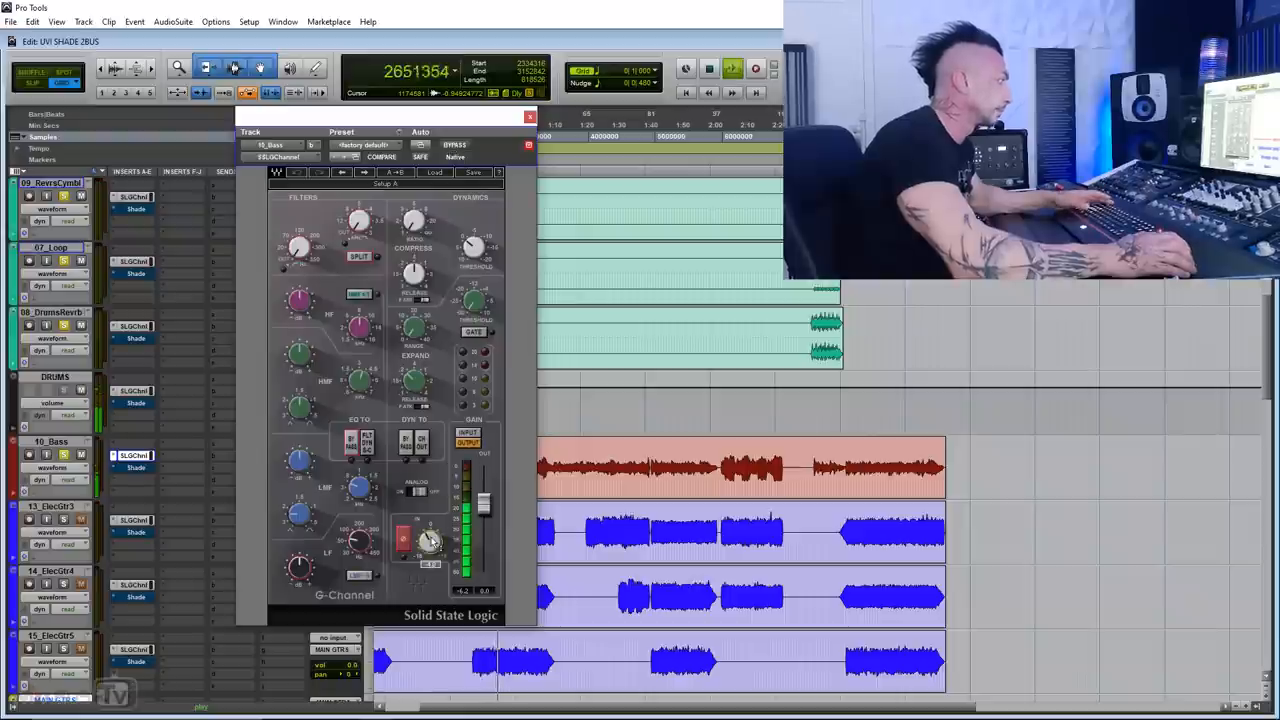
{"action": "left_click", "coordinate": [526, 117]}
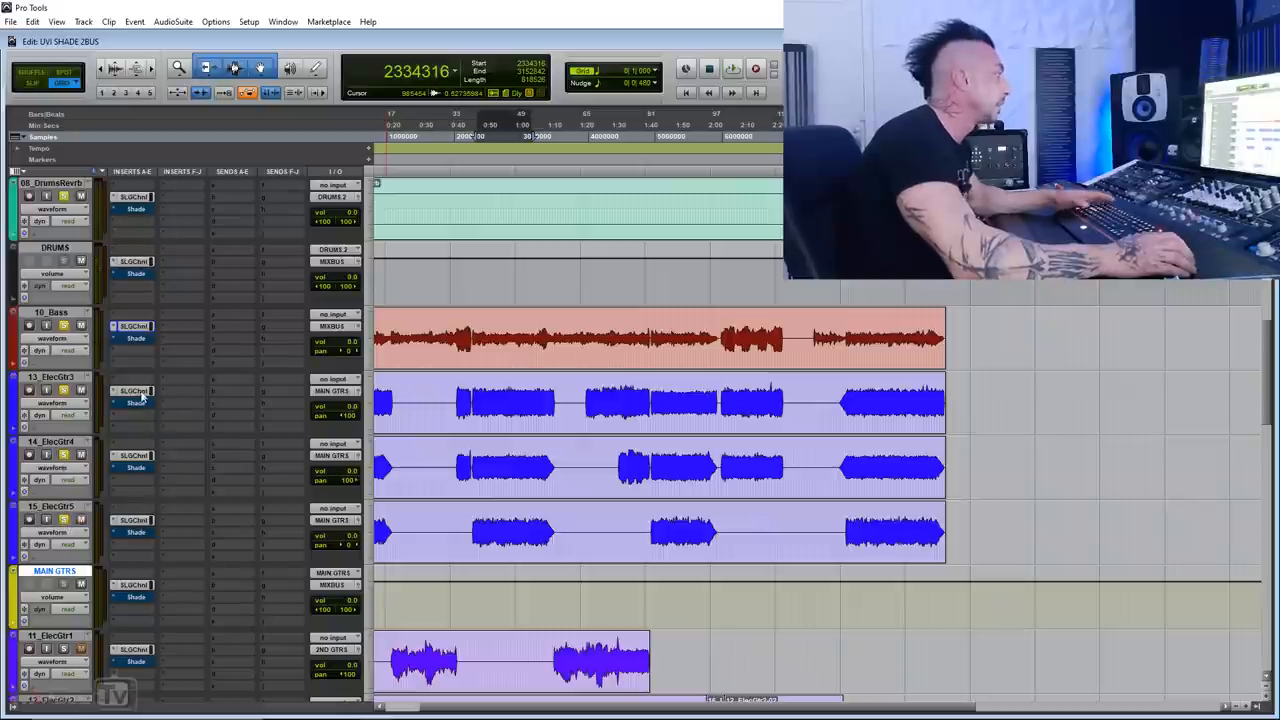
Step: Open the 13_ElecGtr3 G-Channel, adjust guitar output levels, and close the window
{"action": "left_click", "coordinate": [133, 391]}
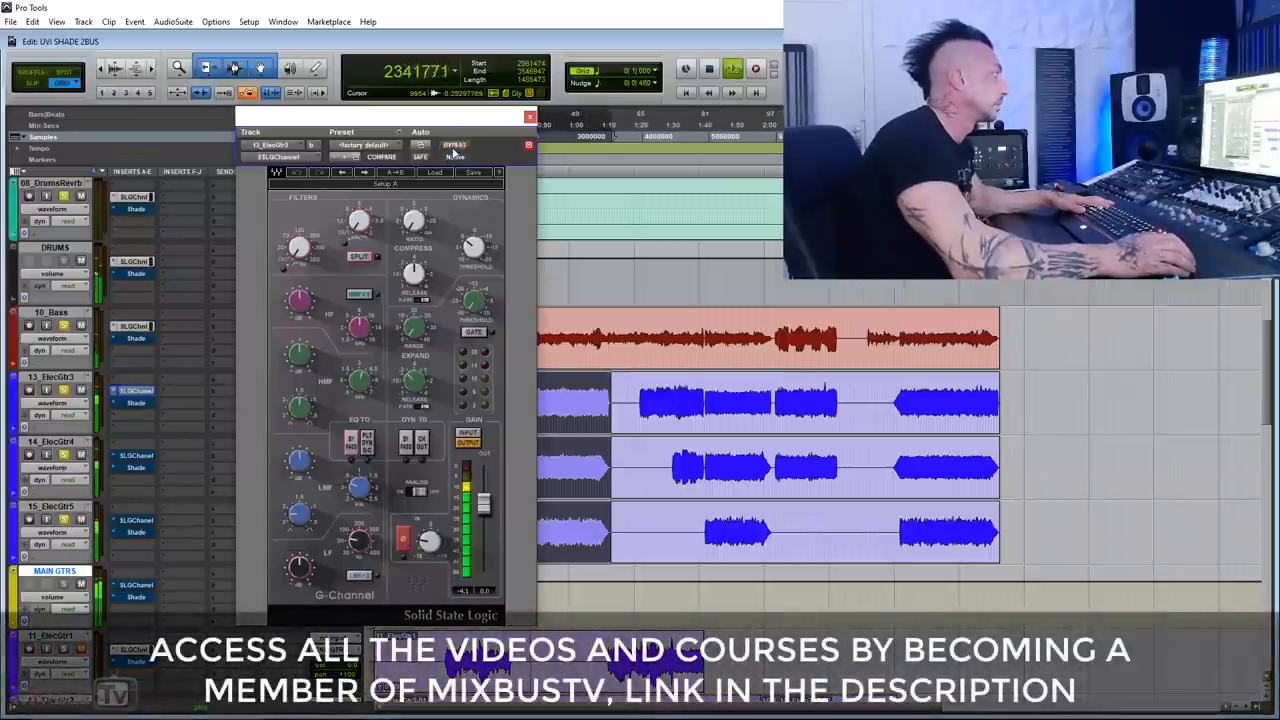
{"action": "right_click", "coordinate": [130, 509]}
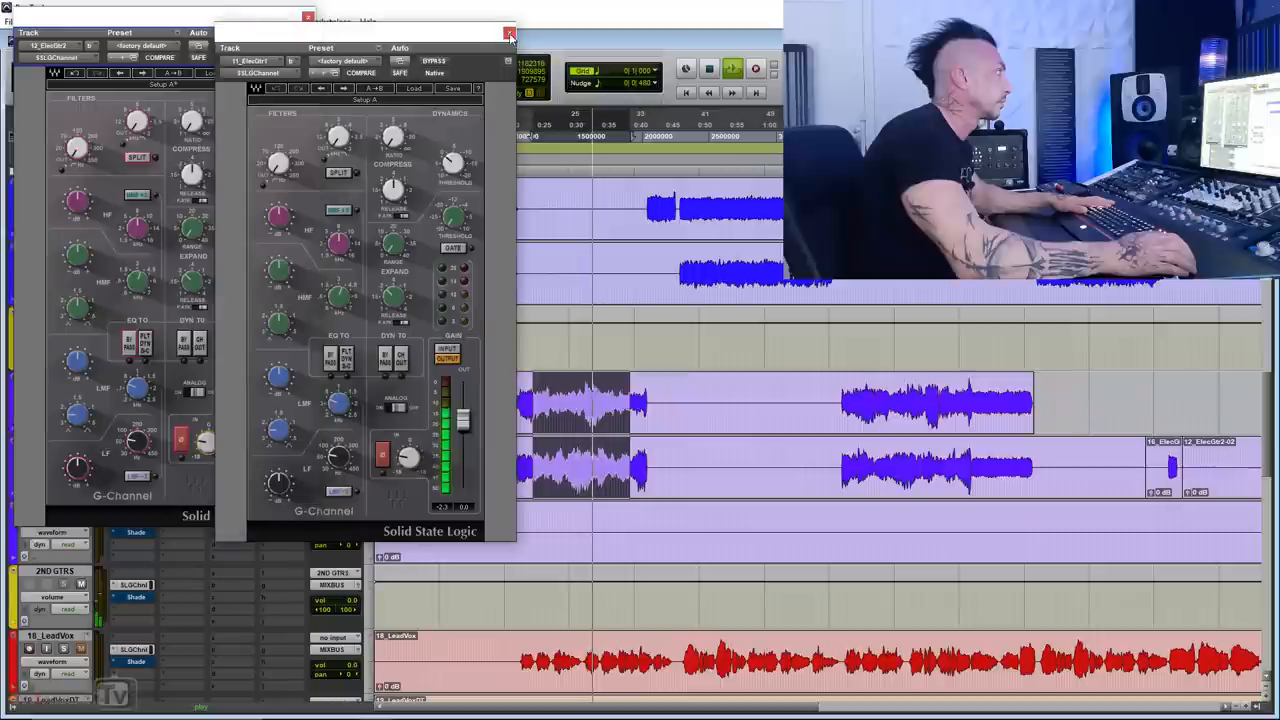
{"action": "left_click", "coordinate": [508, 33]}
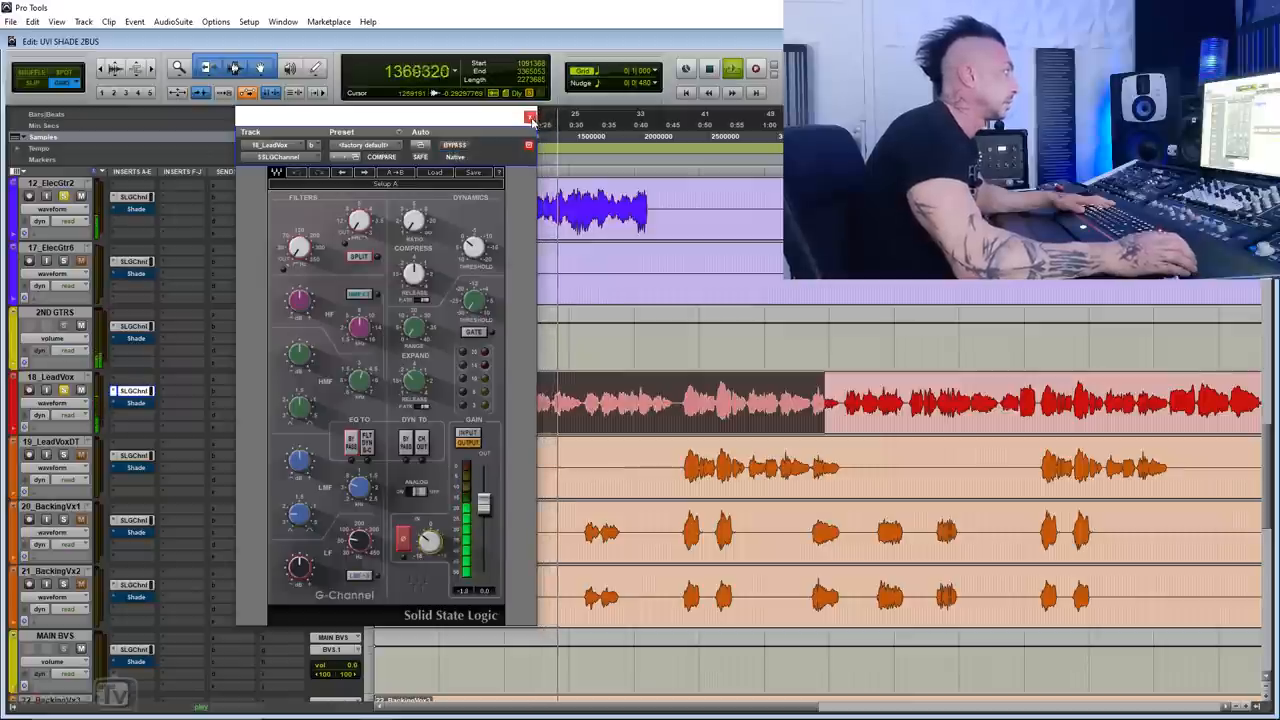
Step: Close the 18_LeadVox SLGChannel plugin window
{"action": "left_click", "coordinate": [528, 118]}
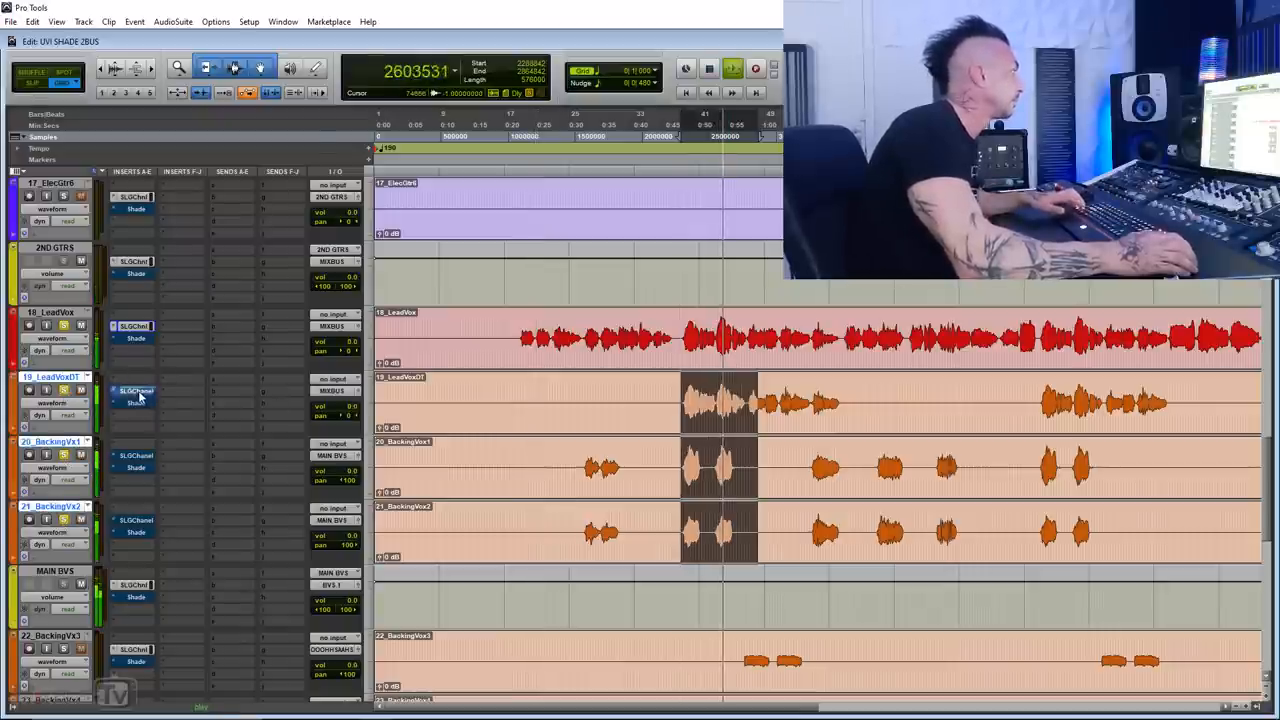
Step: Open and close the SLGChannel inserts on 19_LeadVoxDT and the MAIN BVS bus
{"action": "left_click", "coordinate": [130, 390]}
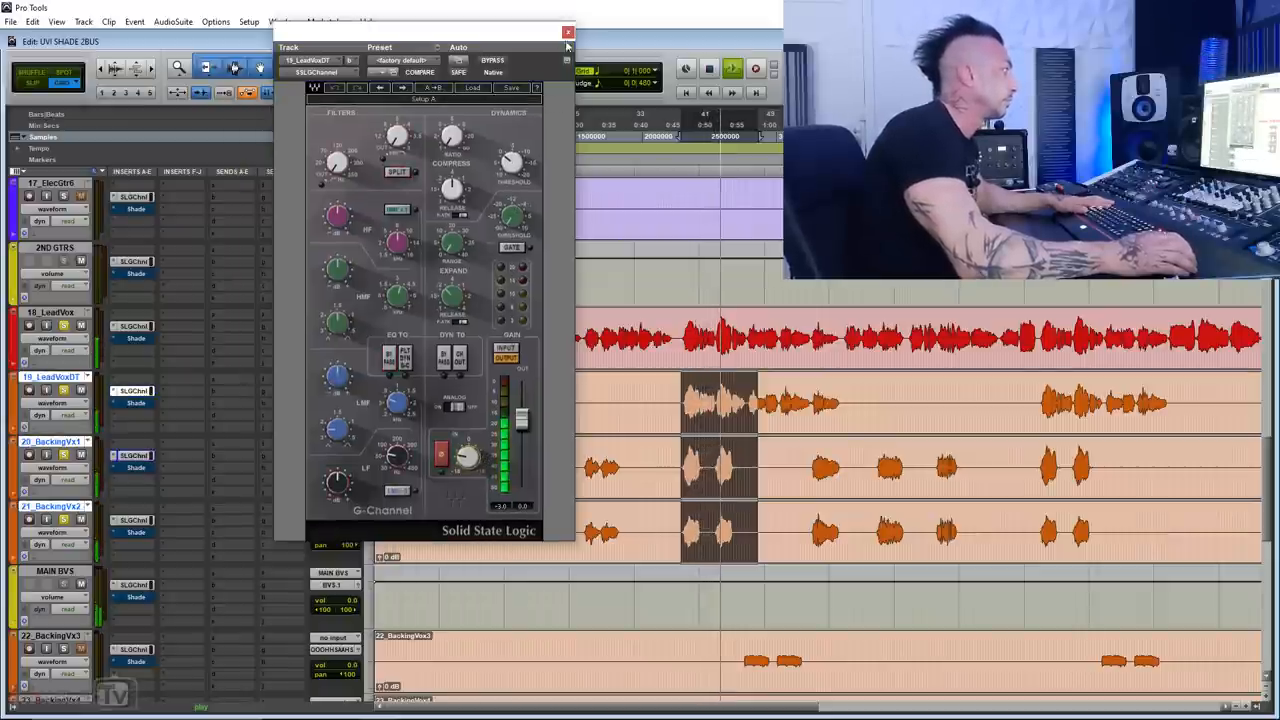
{"action": "left_click", "coordinate": [563, 33]}
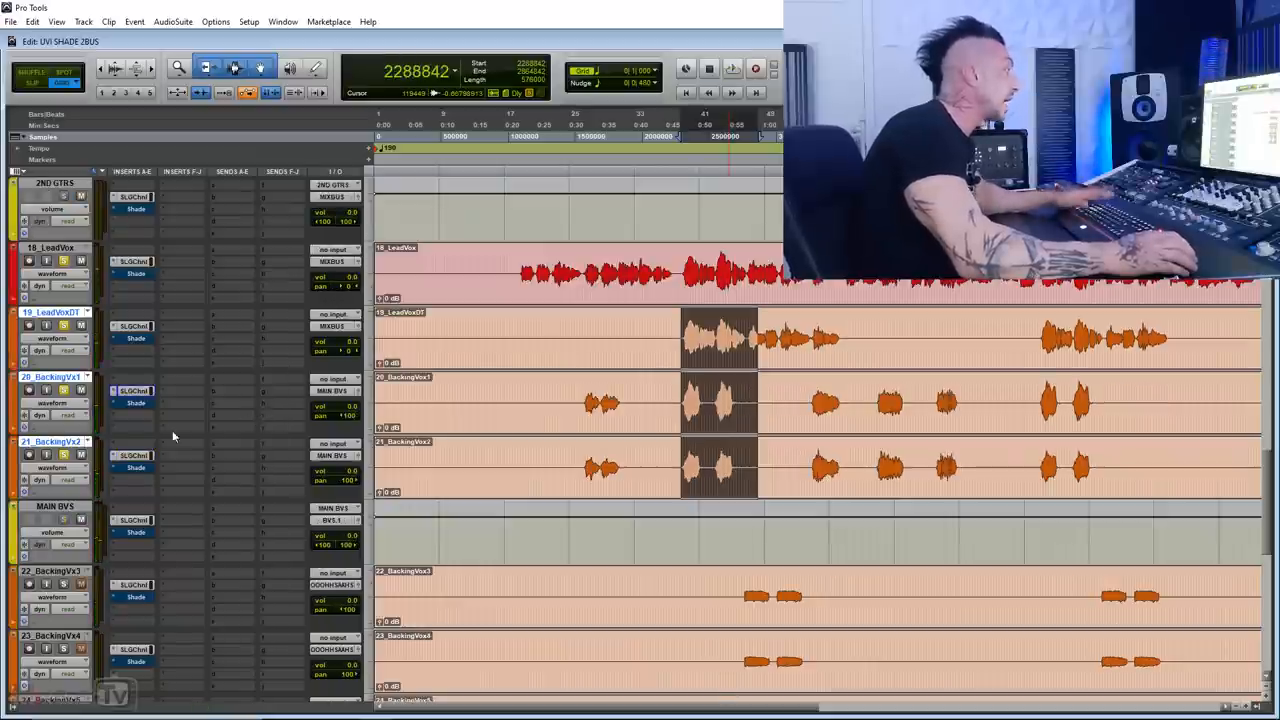
{"action": "scroll", "scroll_direction": "down", "scroll_amount": 3}
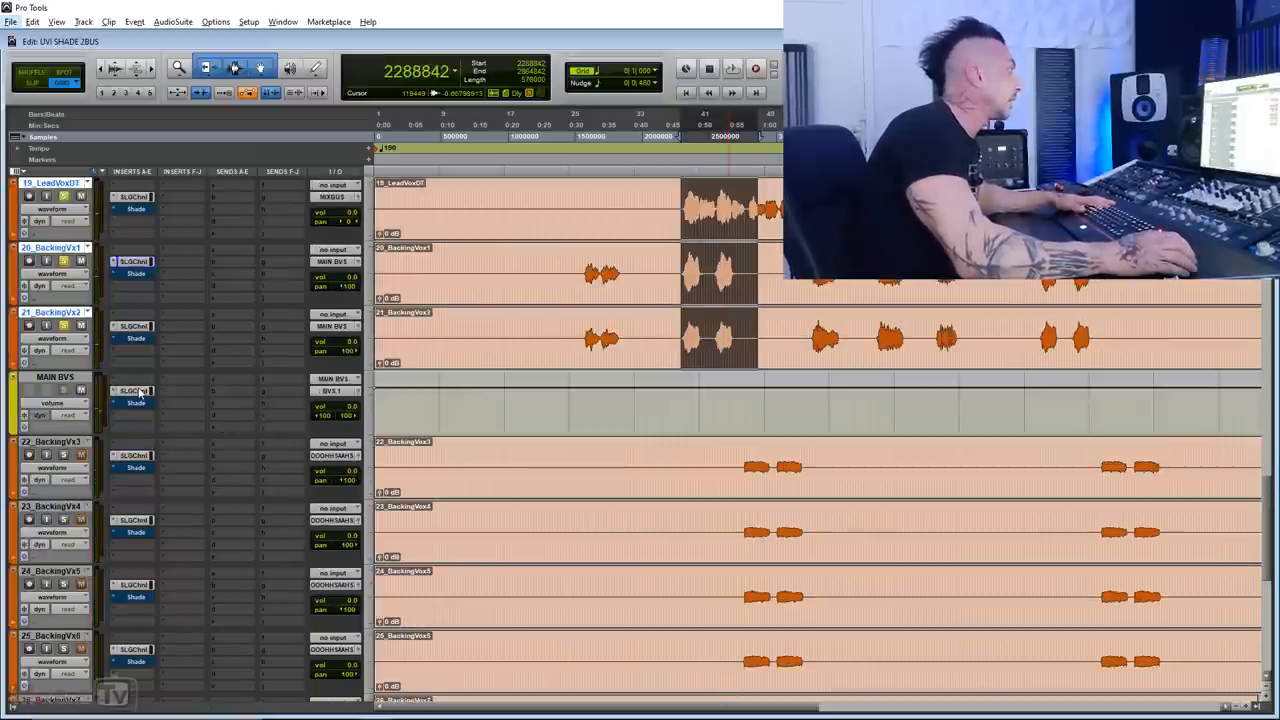
{"action": "left_click", "coordinate": [132, 390]}
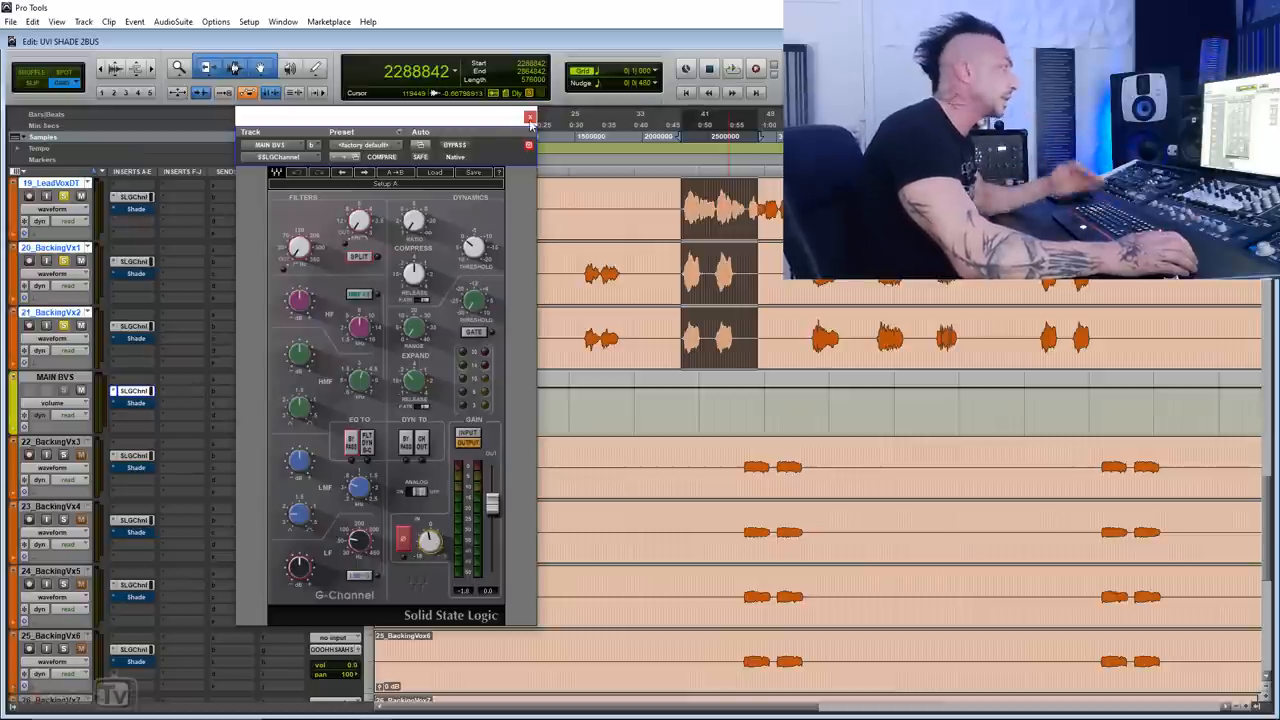
{"action": "left_click", "coordinate": [528, 117]}
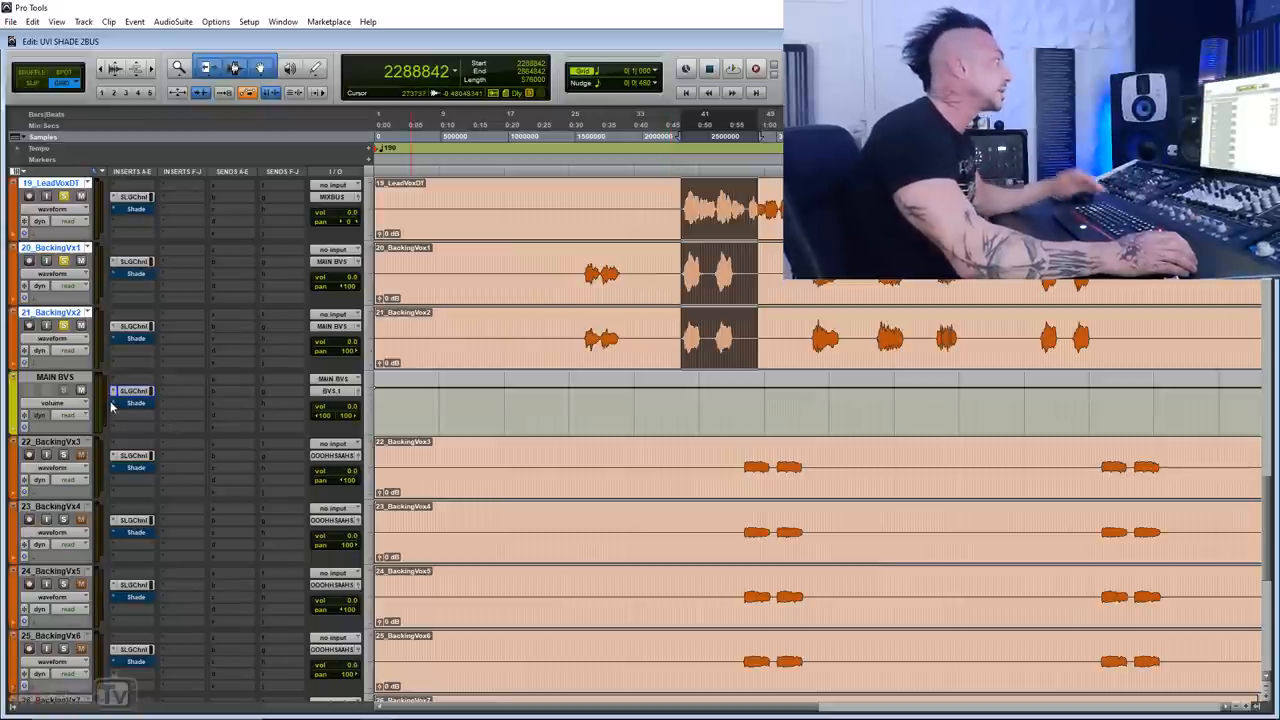
Step: Scroll down, open 25_BackingVx6's G-Channel, and turn down its output gain
{"action": "scroll", "scroll_direction": "down", "scroll_amount": 3}
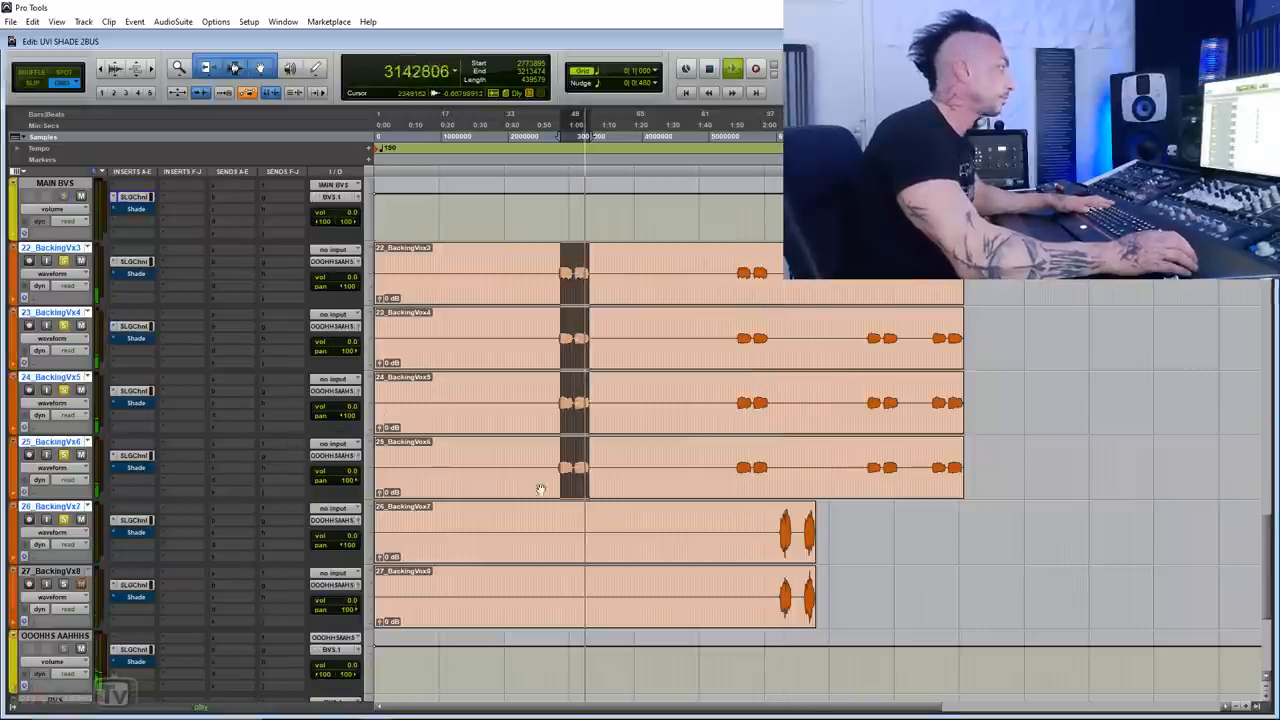
{"action": "left_click", "coordinate": [135, 452]}
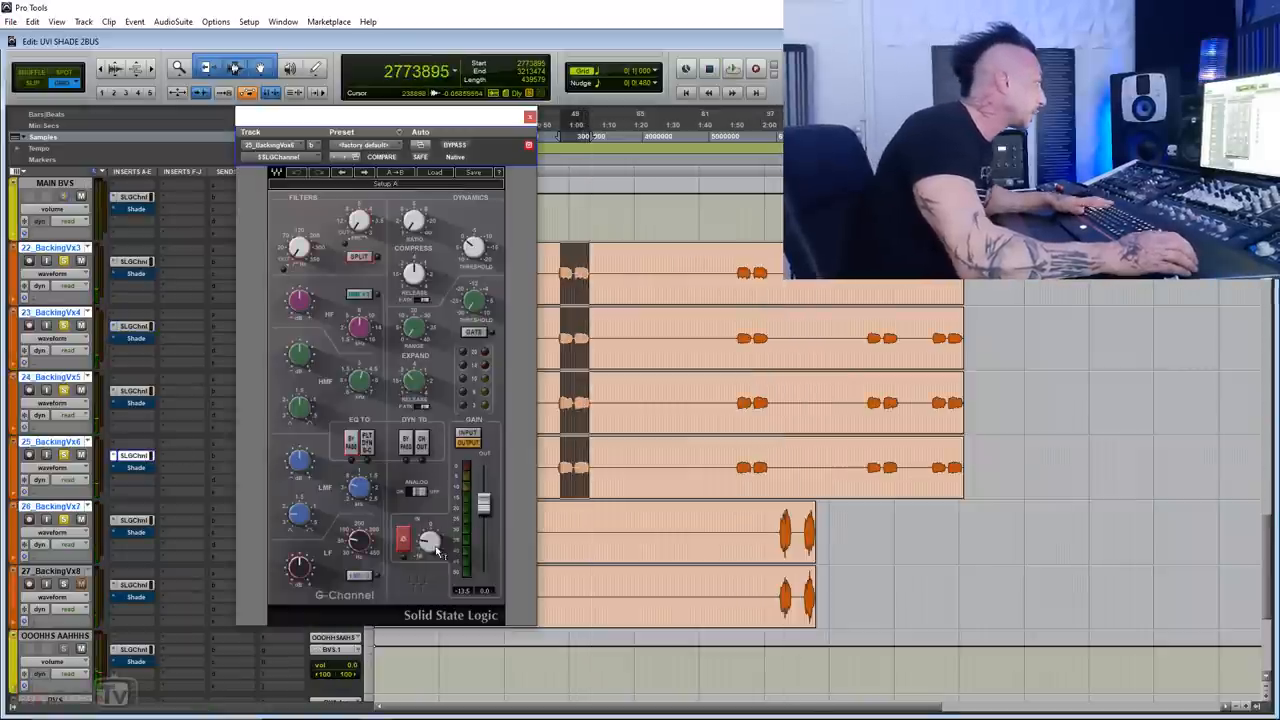
{"action": "left_click", "coordinate": [526, 117]}
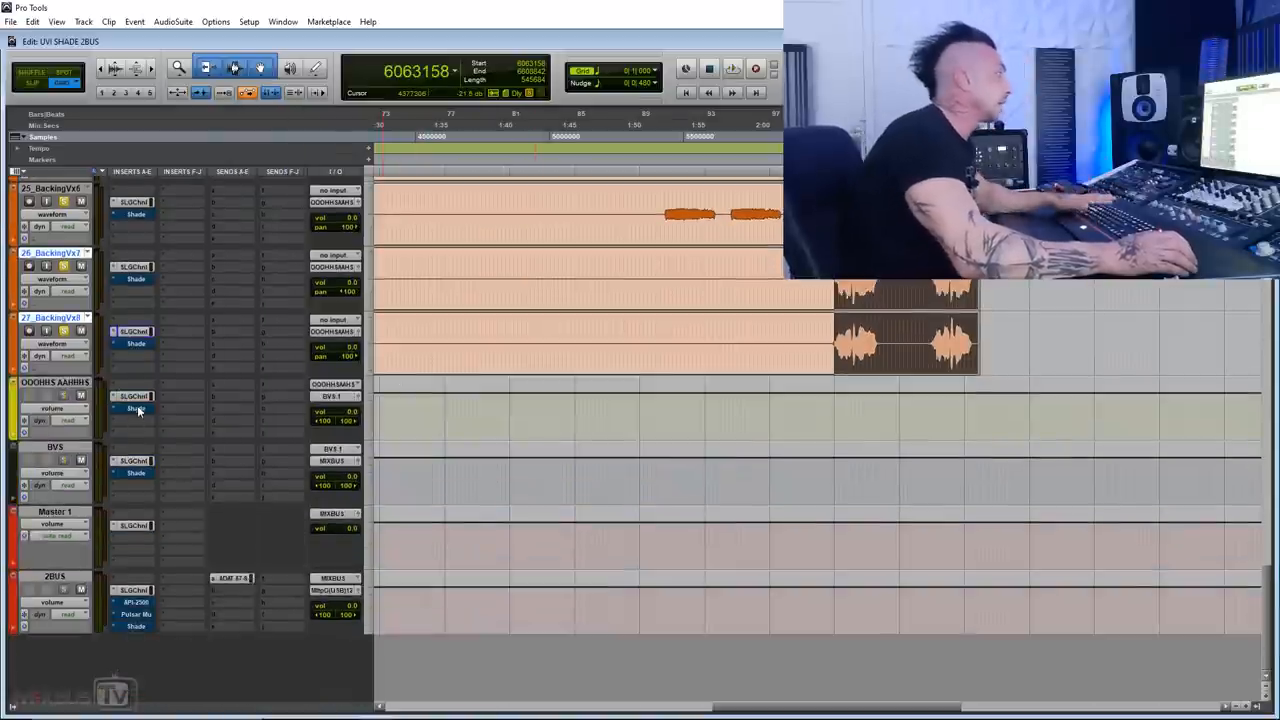
Step: Review the 2BUS SSL G-Channel plugin and close its window
{"action": "left_click", "coordinate": [133, 411]}
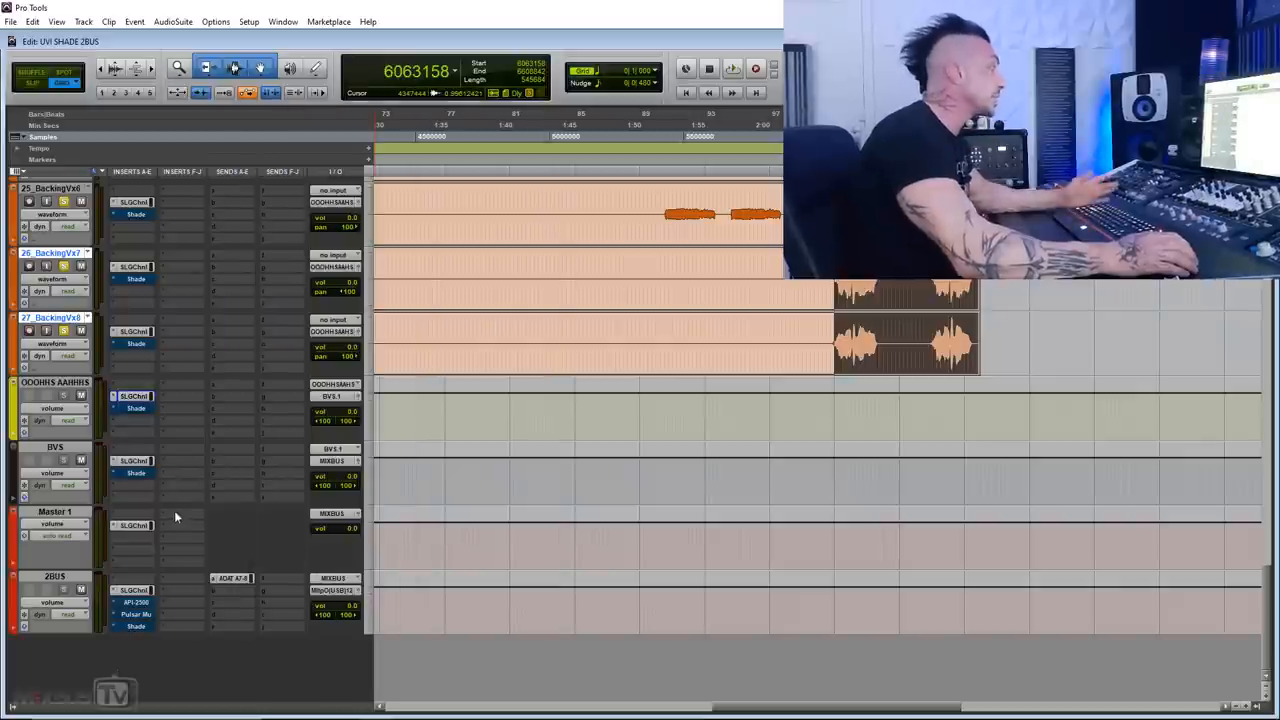
{"action": "mouse_move", "coordinate": [145, 548]}
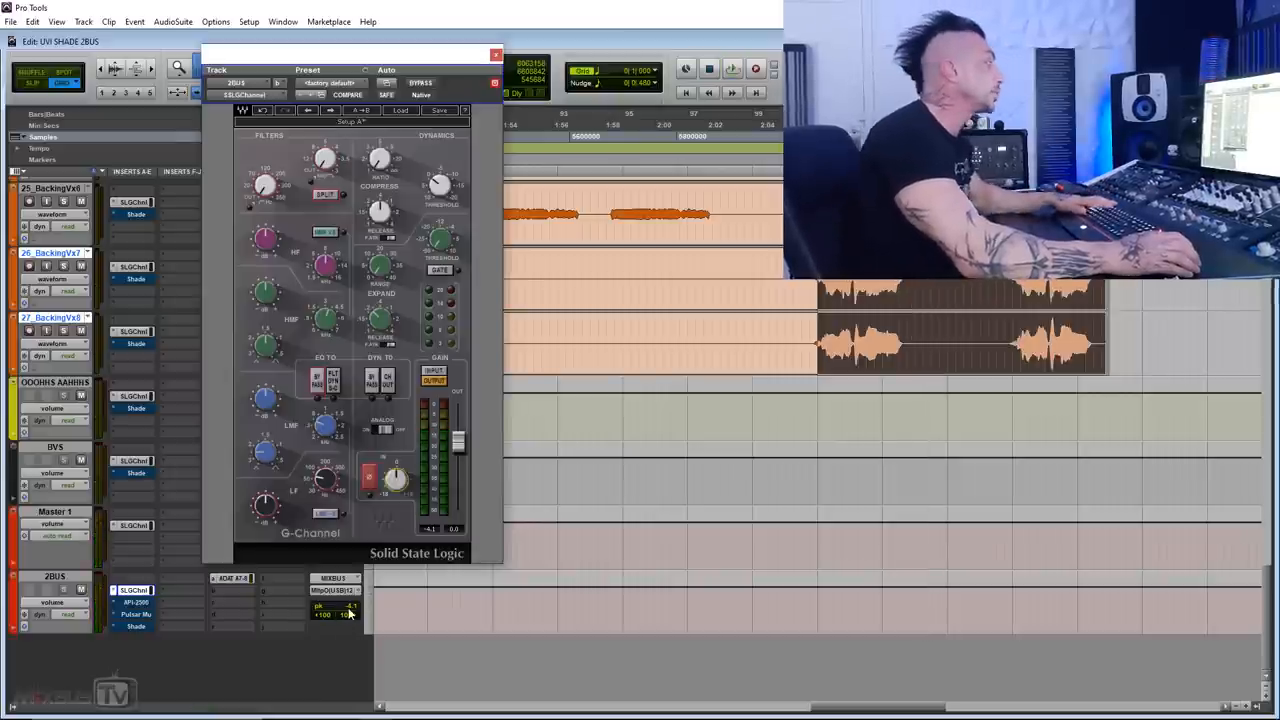
{"action": "mouse_move", "coordinate": [348, 610]}
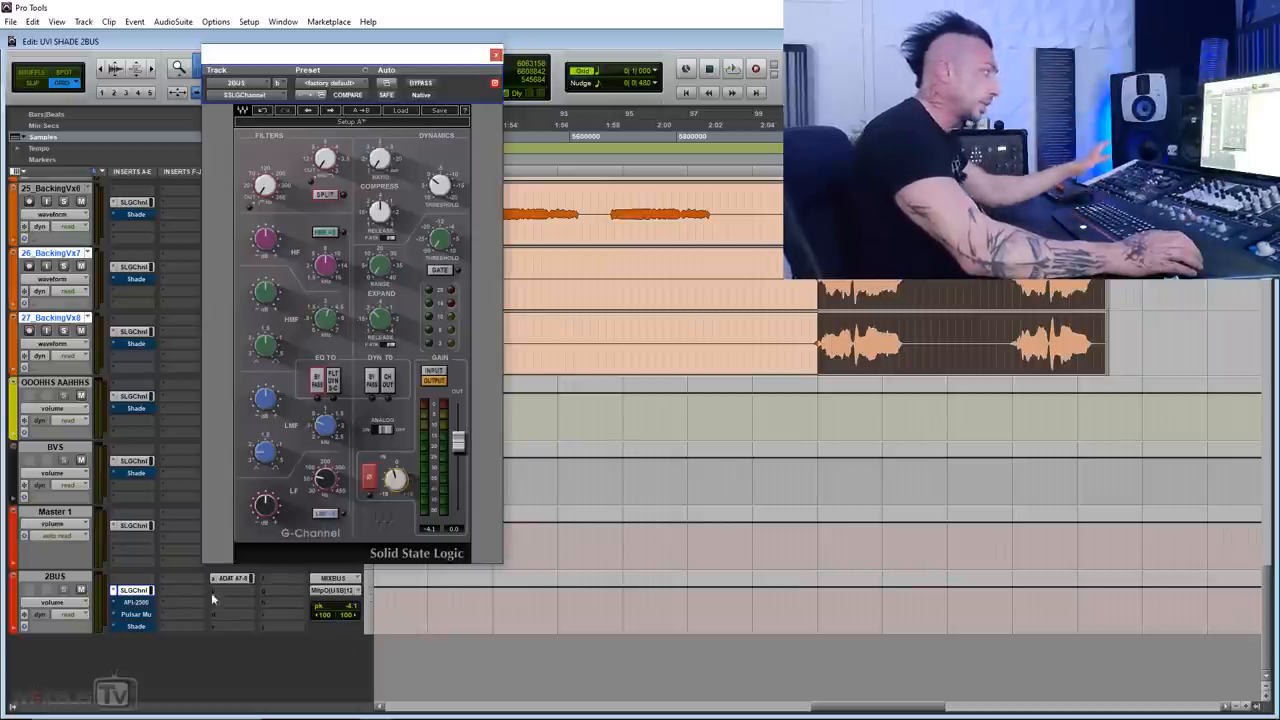
{"action": "mouse_move", "coordinate": [395, 525]}
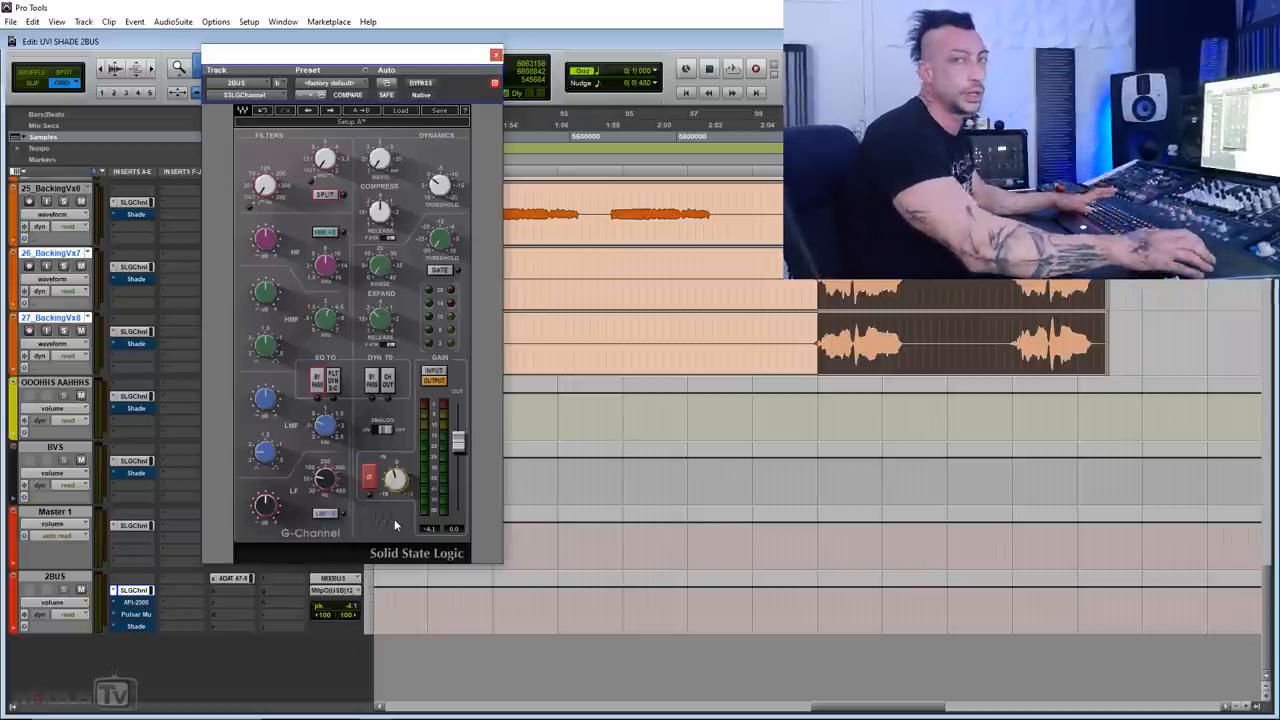
{"action": "left_click", "coordinate": [740, 65]}
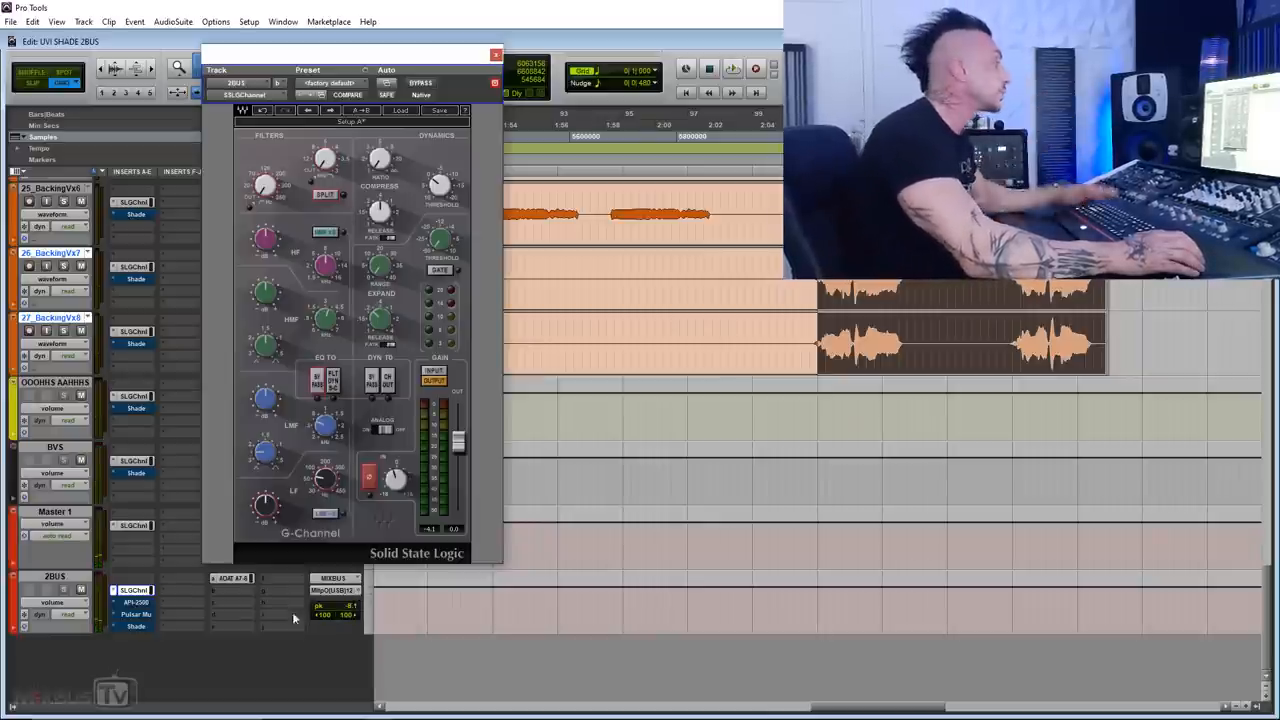
{"action": "left_click", "coordinate": [492, 53]}
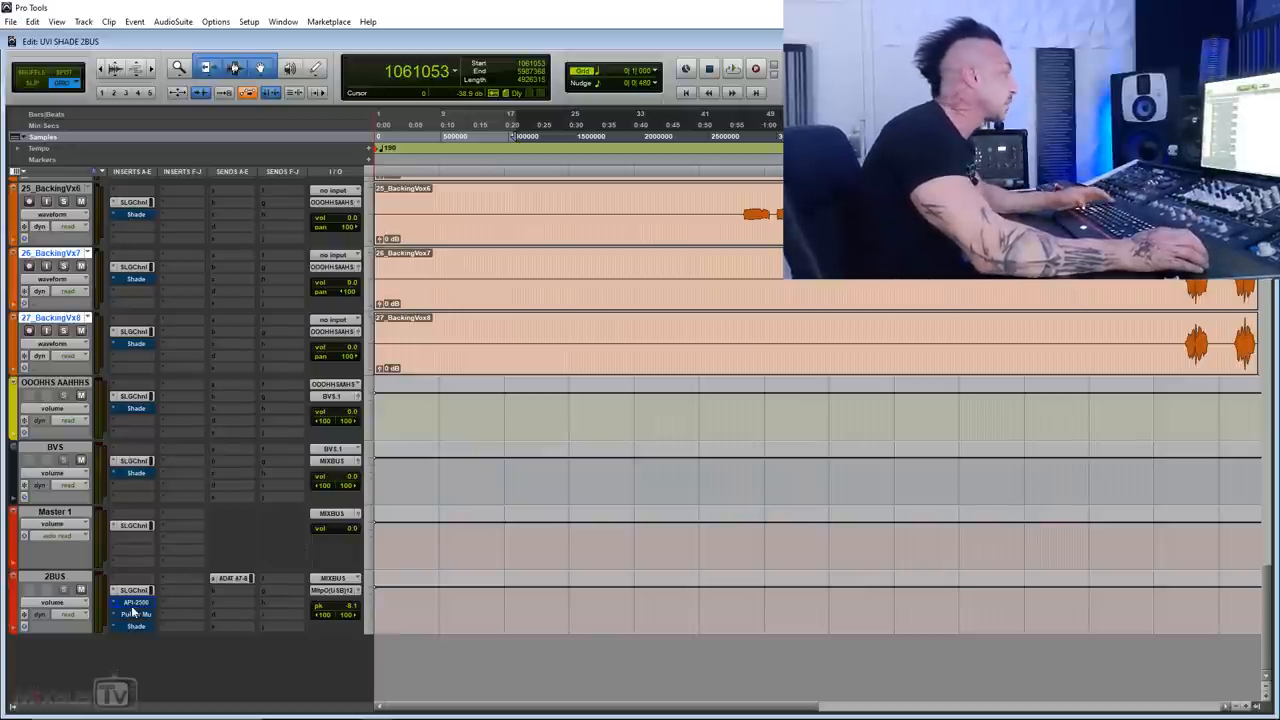
Step: Open the 2BUS API 2500, set a hard knee, and adjust threshold and output gain
{"action": "left_click", "coordinate": [132, 599]}
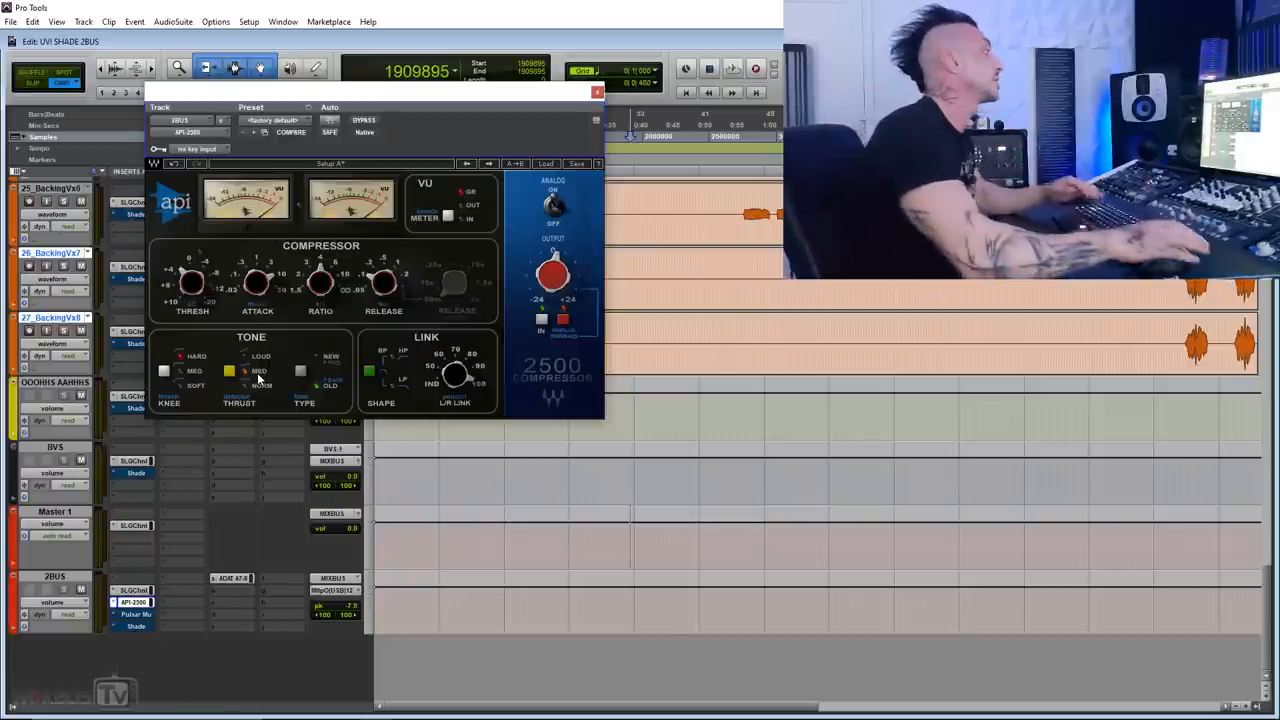
{"action": "mouse_move", "coordinate": [240, 390]}
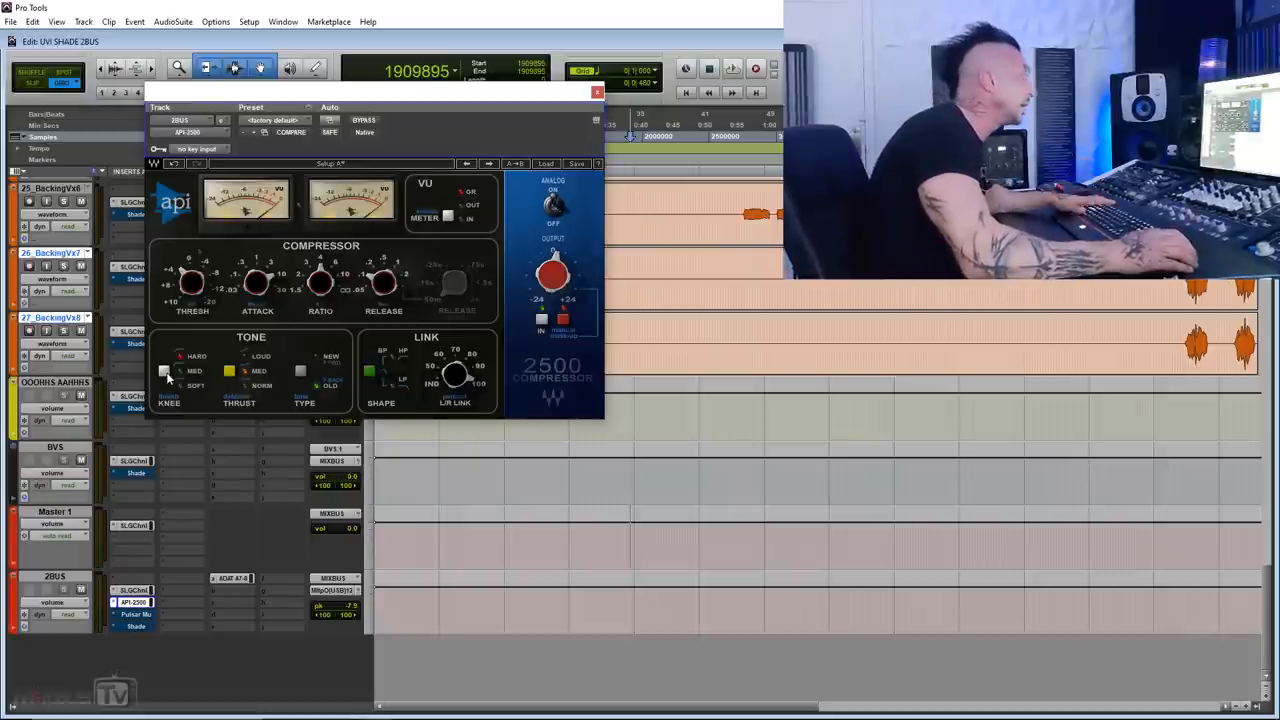
{"action": "left_click", "coordinate": [167, 371]}
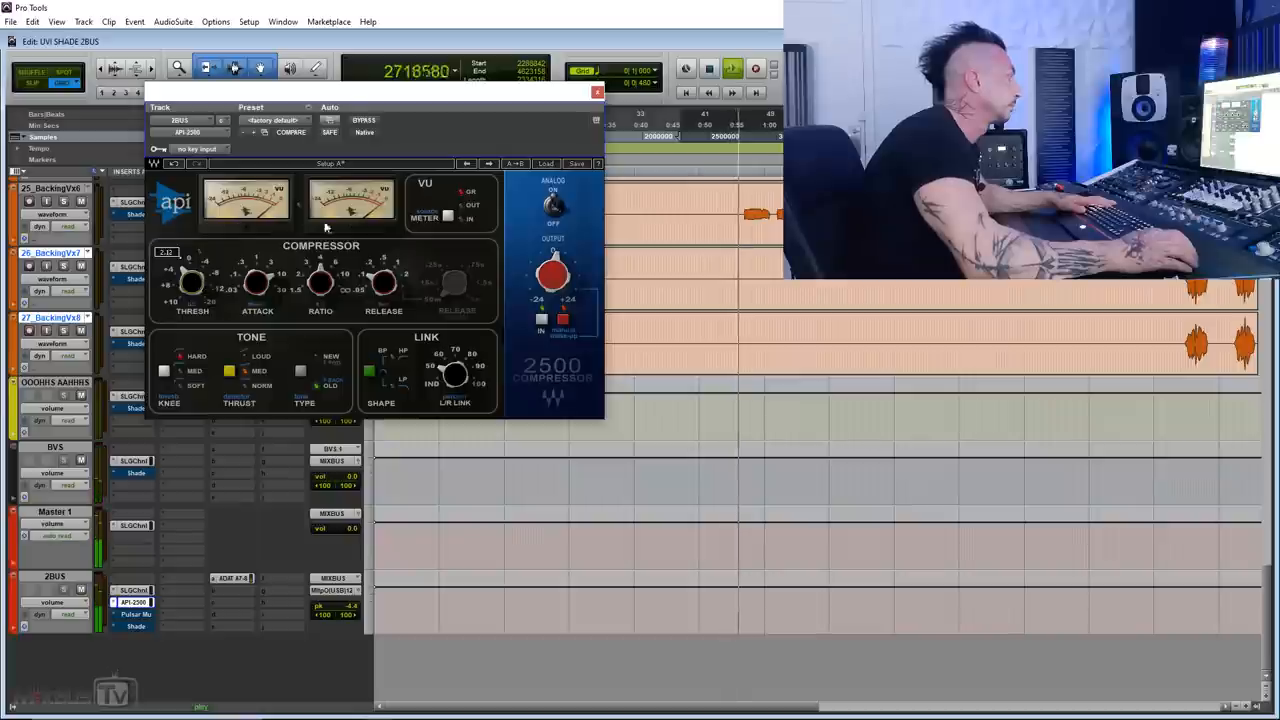
{"action": "left_click", "coordinate": [363, 120]}
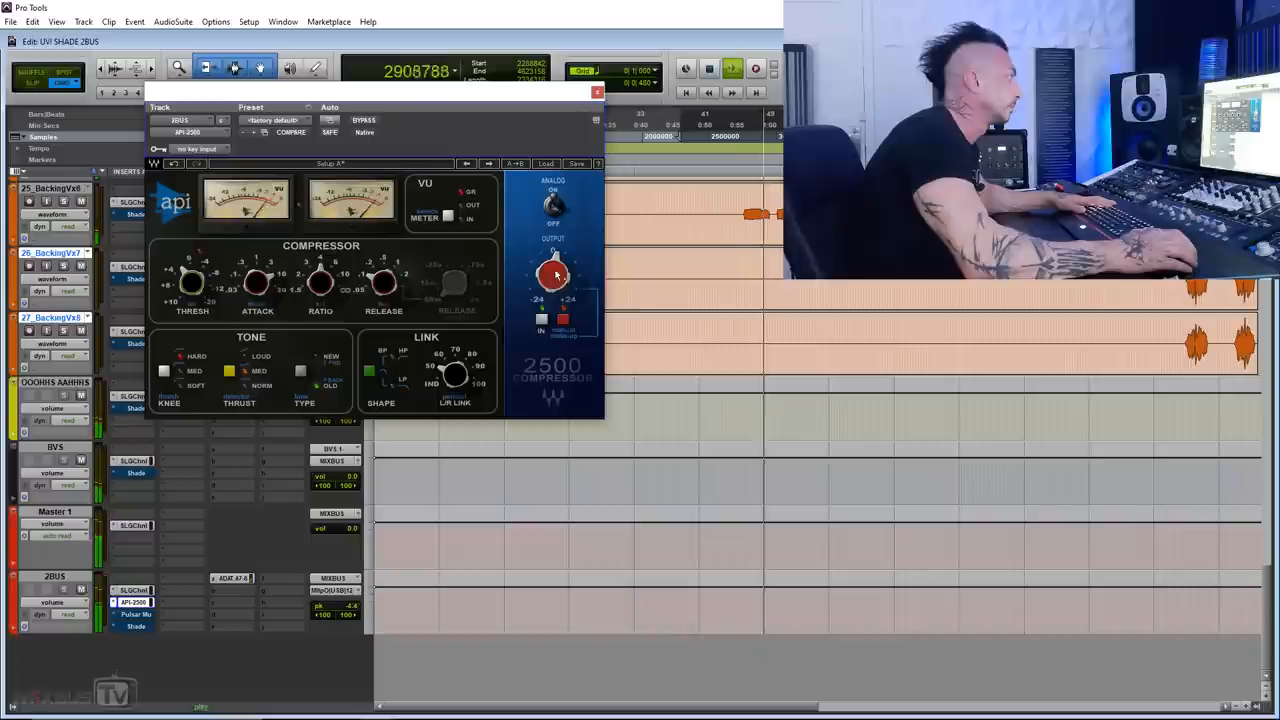
{"action": "left_click", "coordinate": [363, 120]}
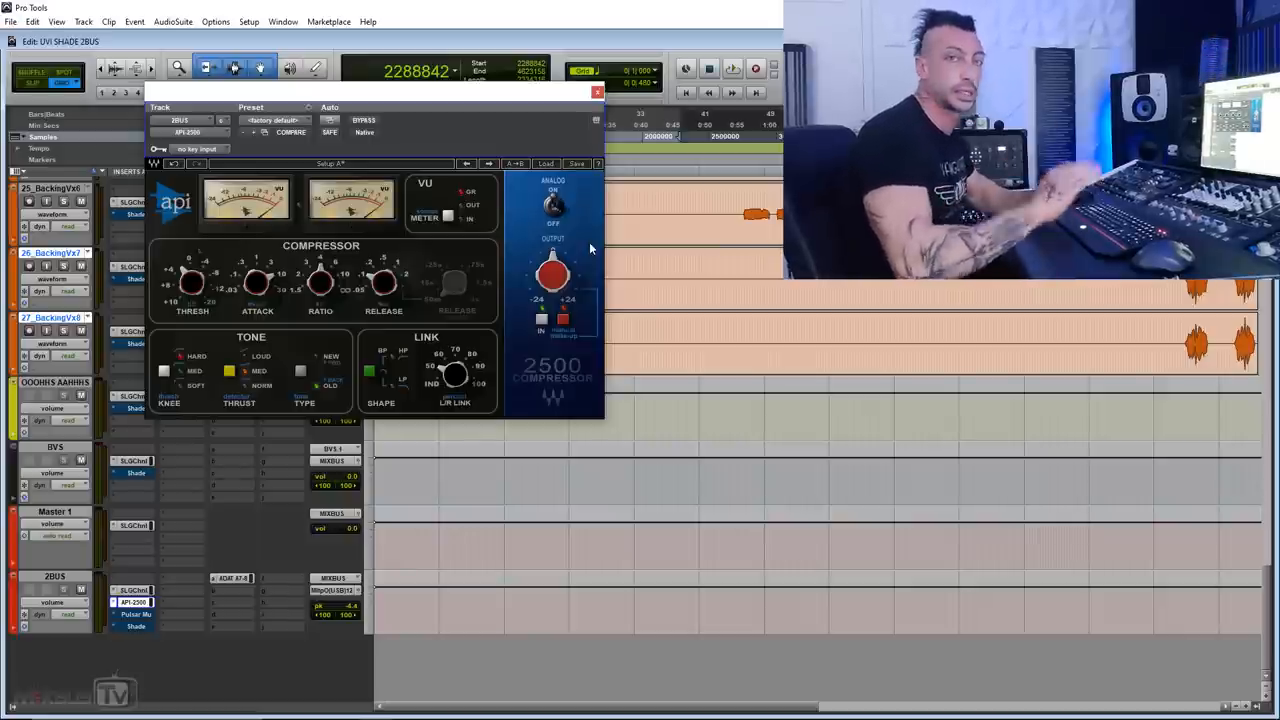
{"action": "mouse_move", "coordinate": [478, 334]}
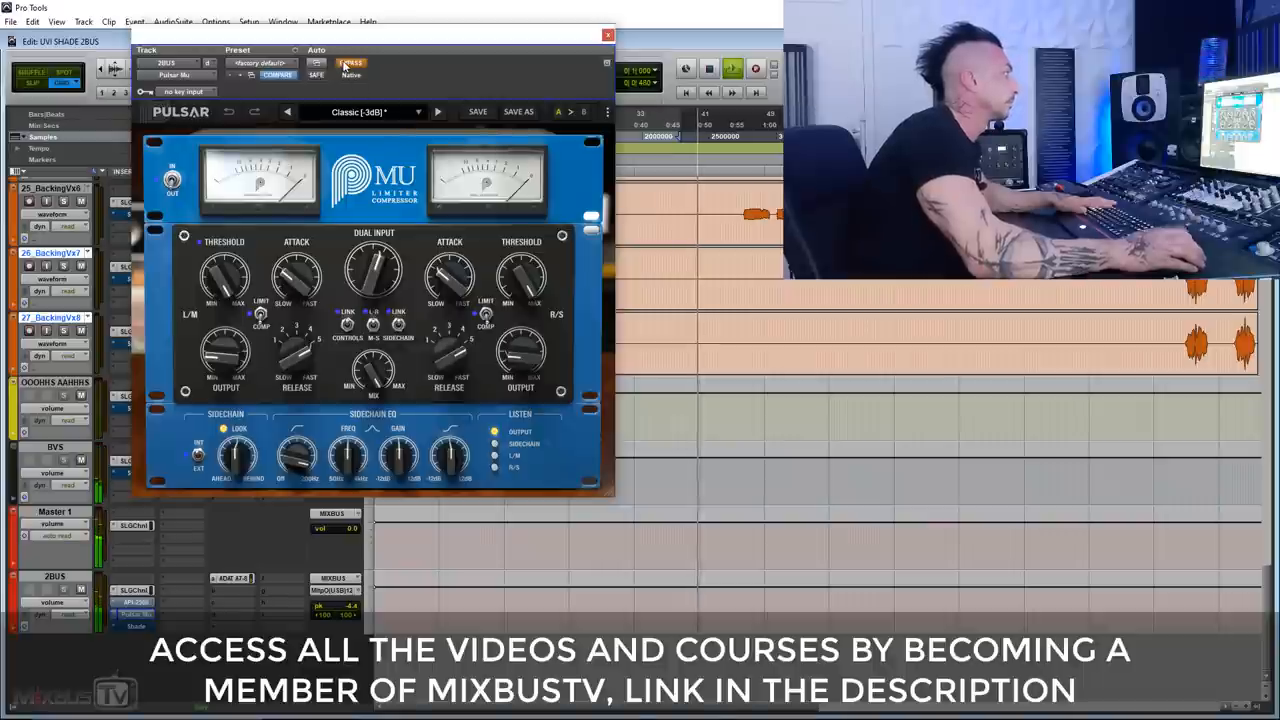
Step: Toggle BYPASS on the 2BUS Pulsar Mu to compare against the API 2500
{"action": "left_click", "coordinate": [350, 63]}
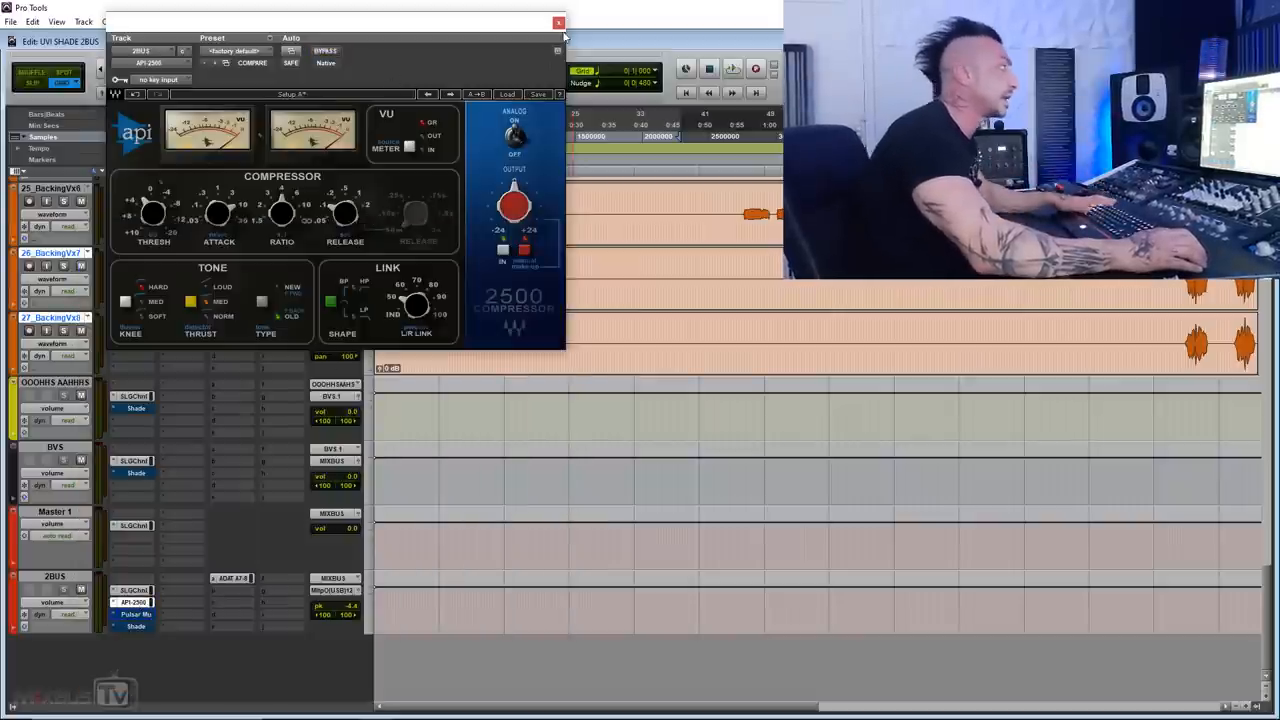
Step: Close the API 2500 and adjust the 02_Snare CLA-76 output level
{"action": "left_click", "coordinate": [559, 22]}
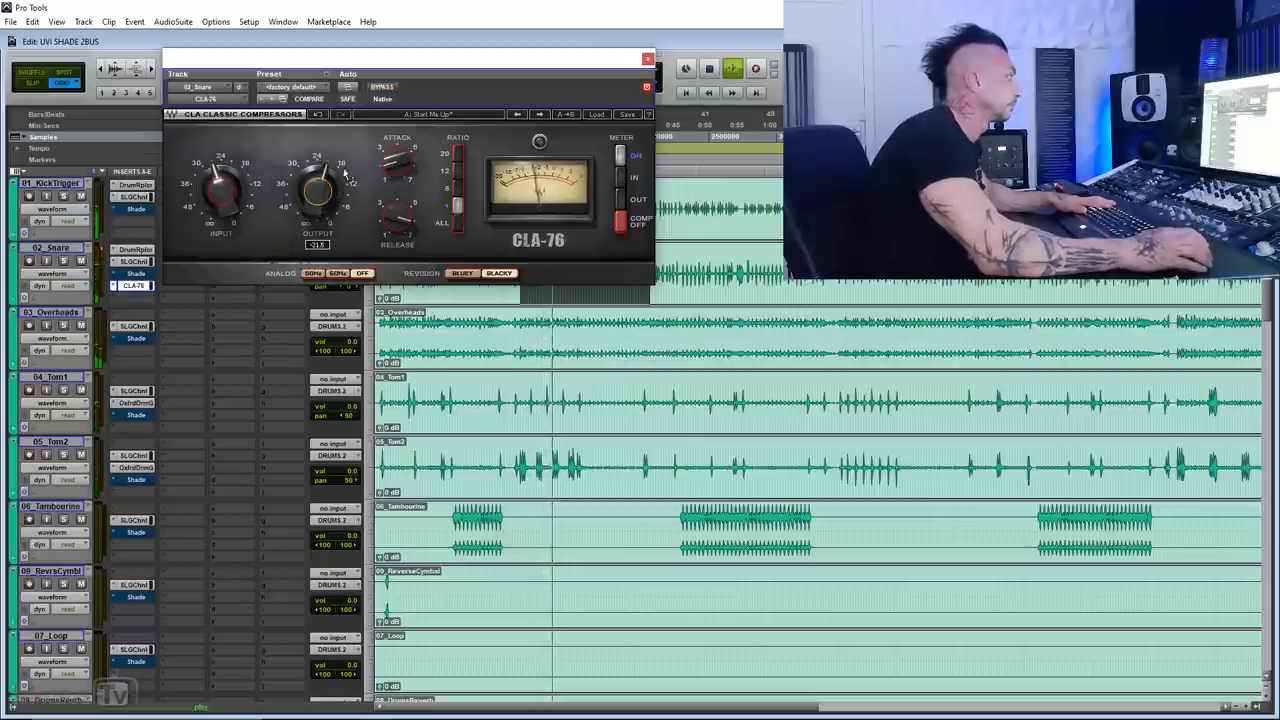
{"action": "left_click", "coordinate": [384, 87]}
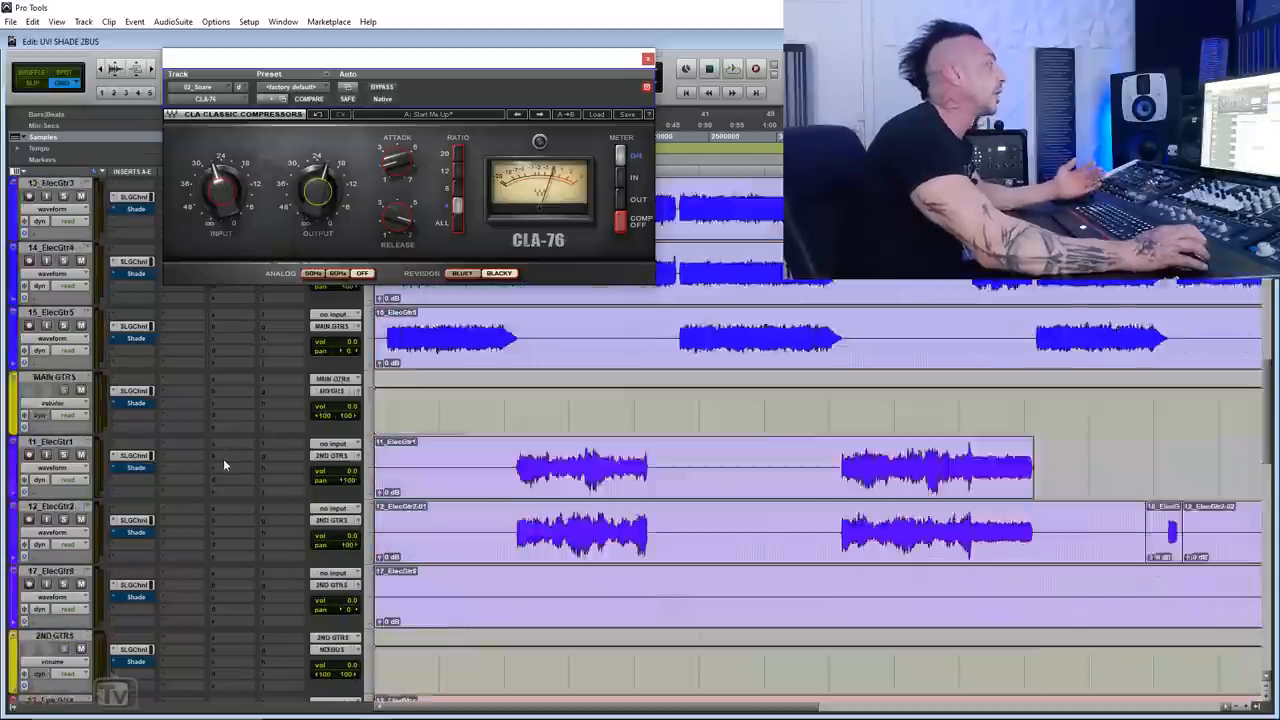
Step: Reopen the 2BUS API 2500 and change its knee setting
{"action": "scroll", "scroll_direction": "down", "scroll_amount": 3}
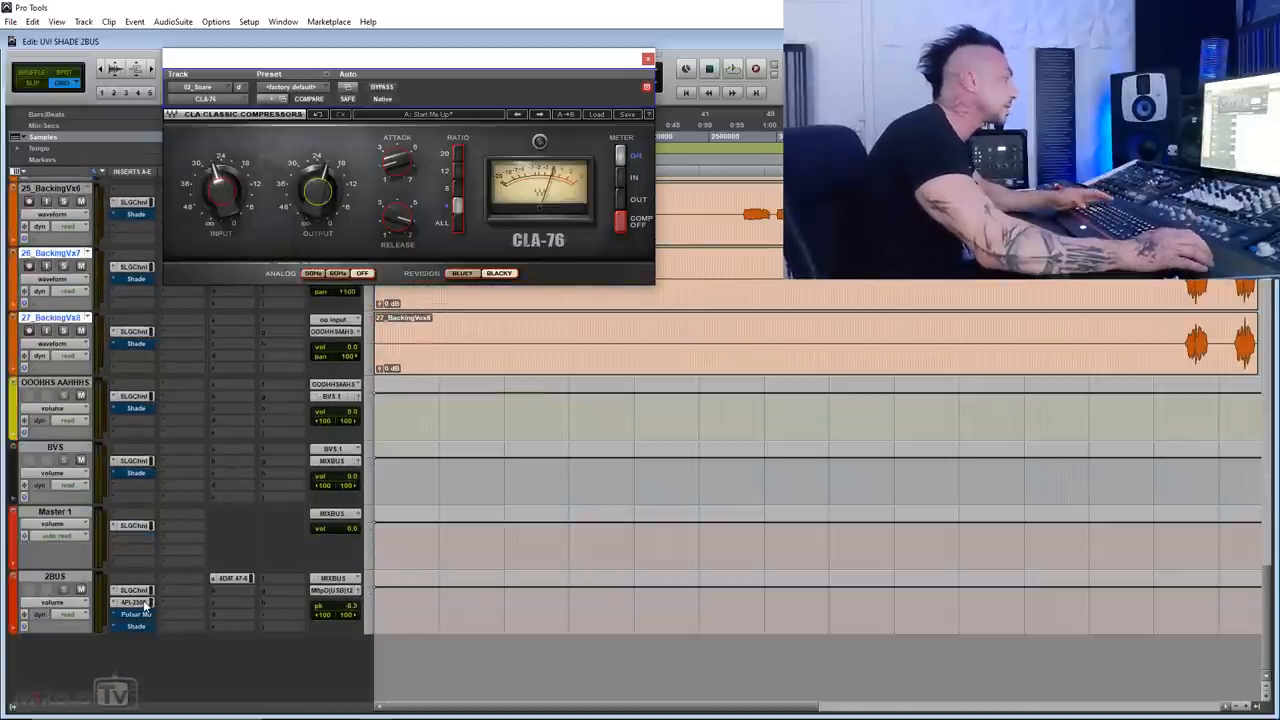
{"action": "left_click", "coordinate": [135, 602]}
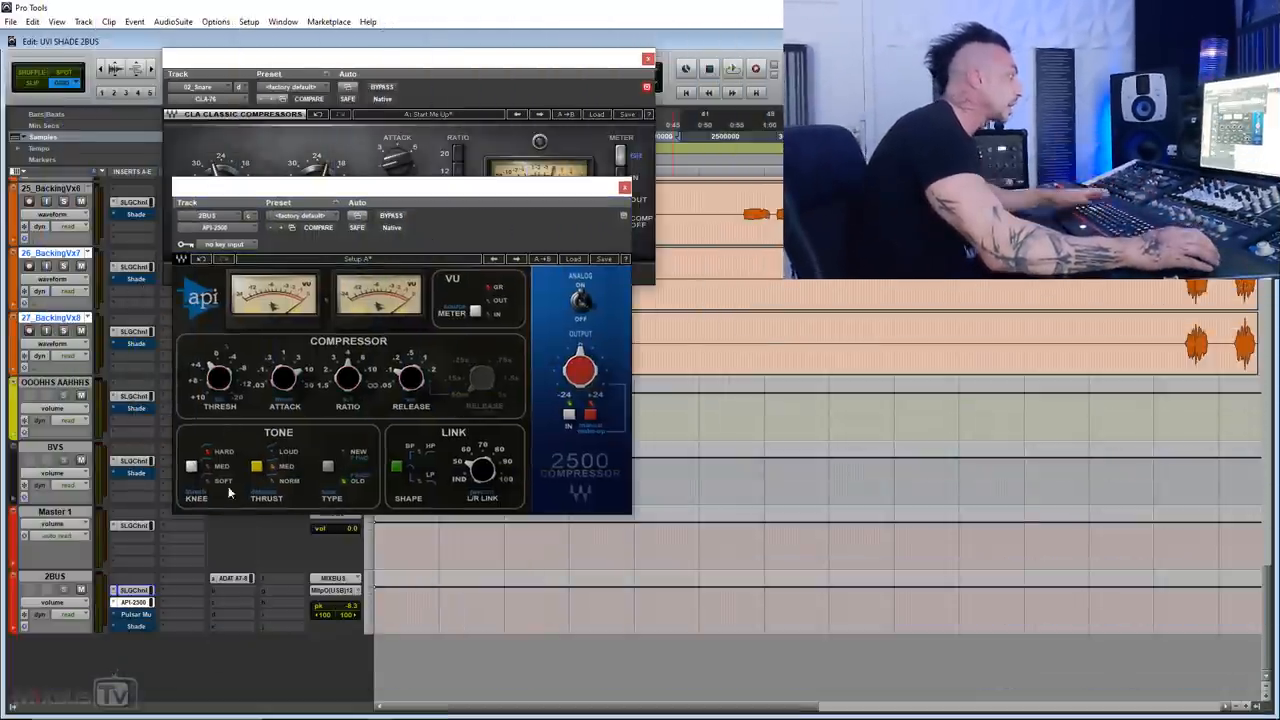
{"action": "left_click", "coordinate": [722, 62]}
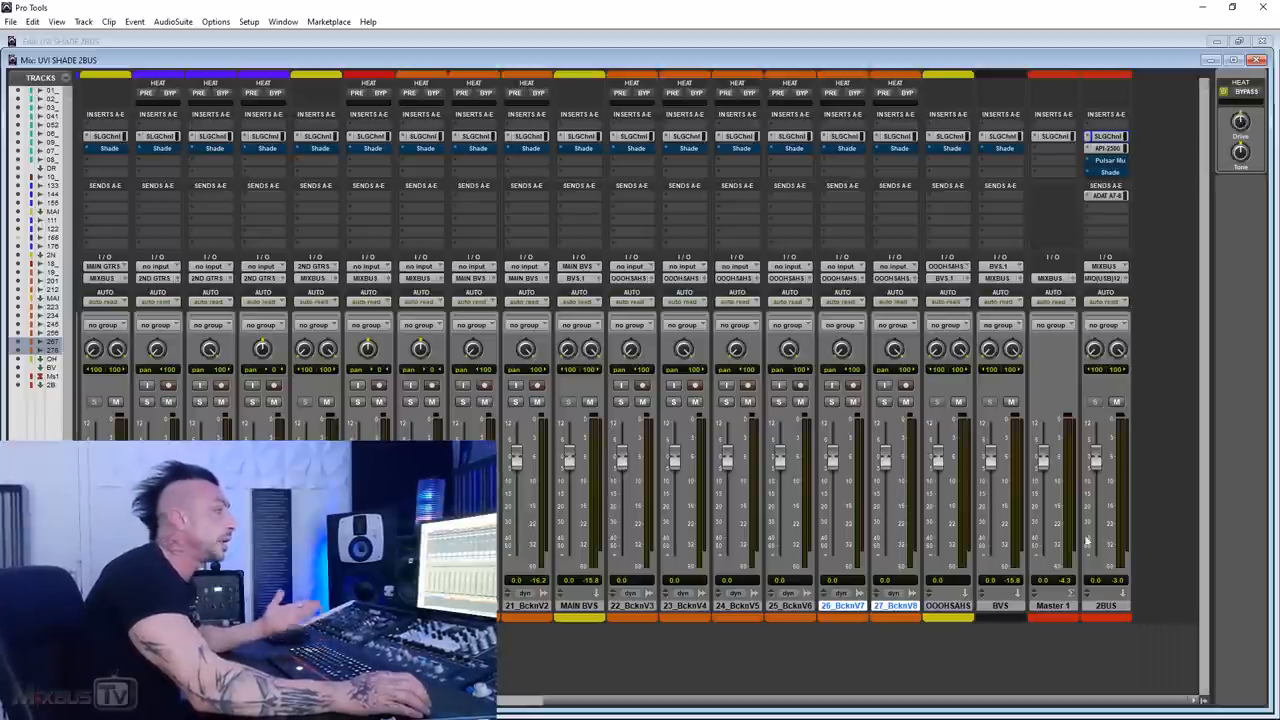
{"action": "mouse_move", "coordinate": [1183, 282]}
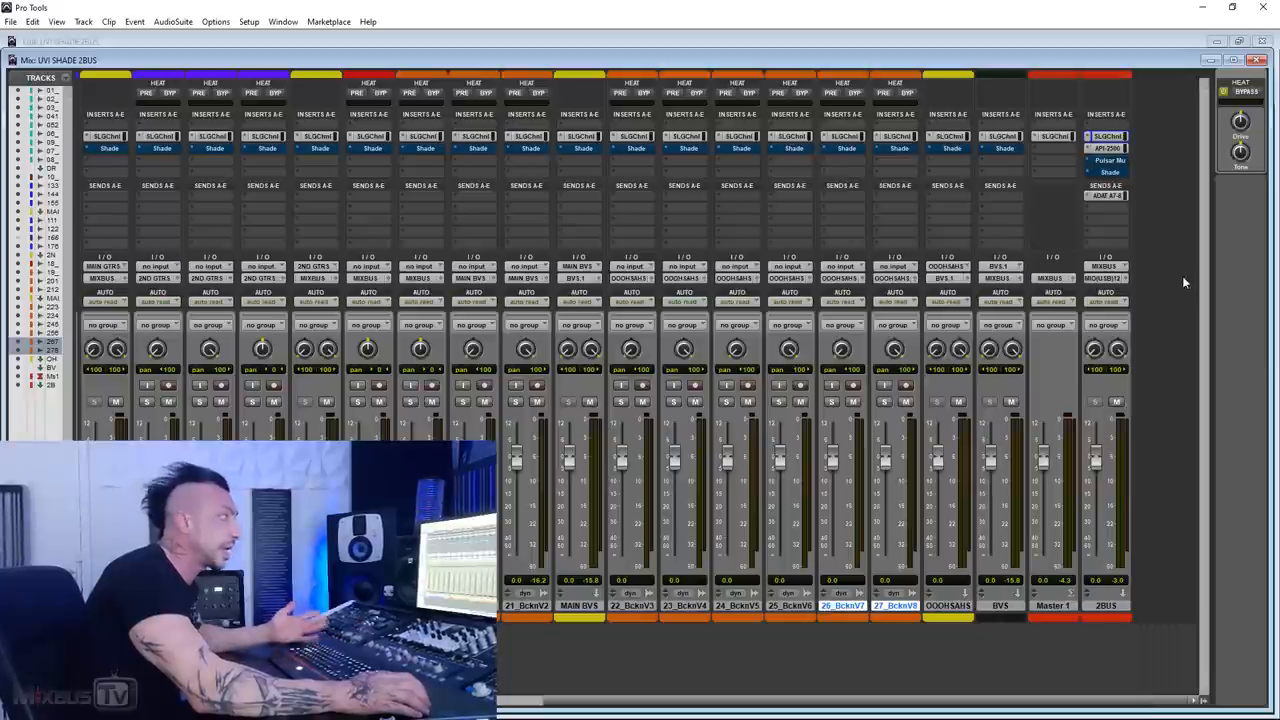